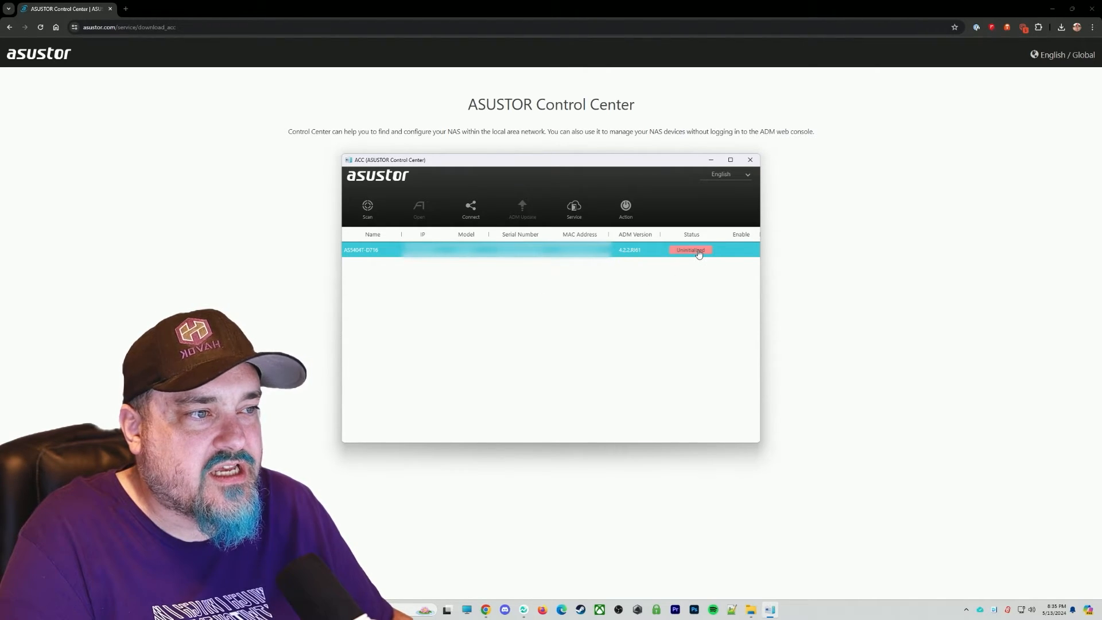
Step: Open the uninitialized NAS from the ACC device list so its ADM welcome page loads
{"action": "left_click", "coordinate": [691, 250]}
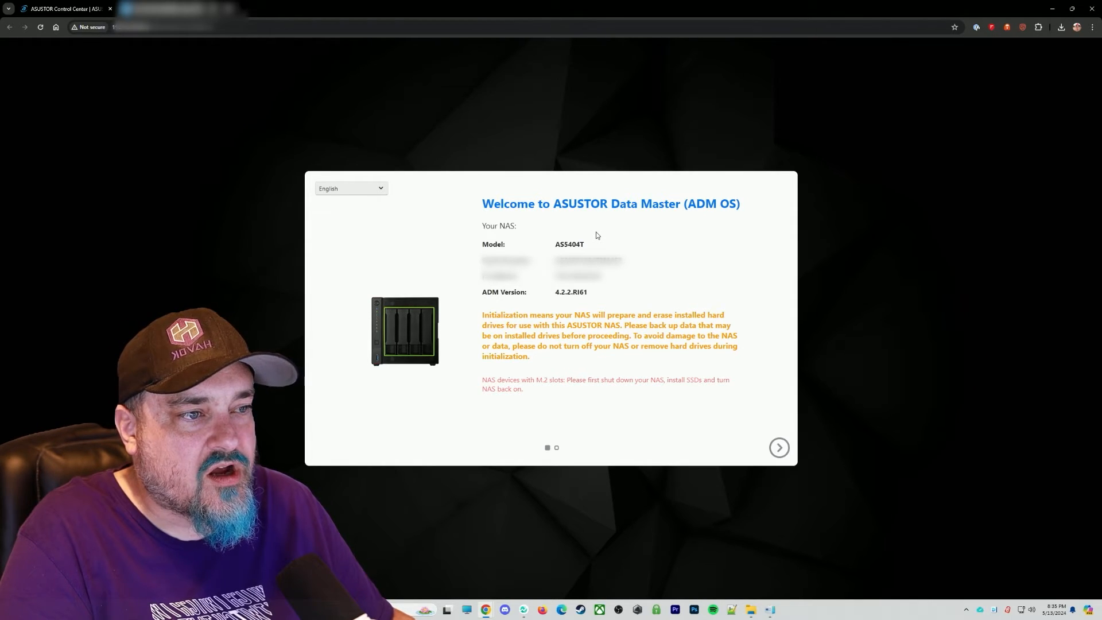
Step: Move past the welcome page and choose 'Initialize your NAS' rather than updating ADM
{"action": "left_click", "coordinate": [779, 448]}
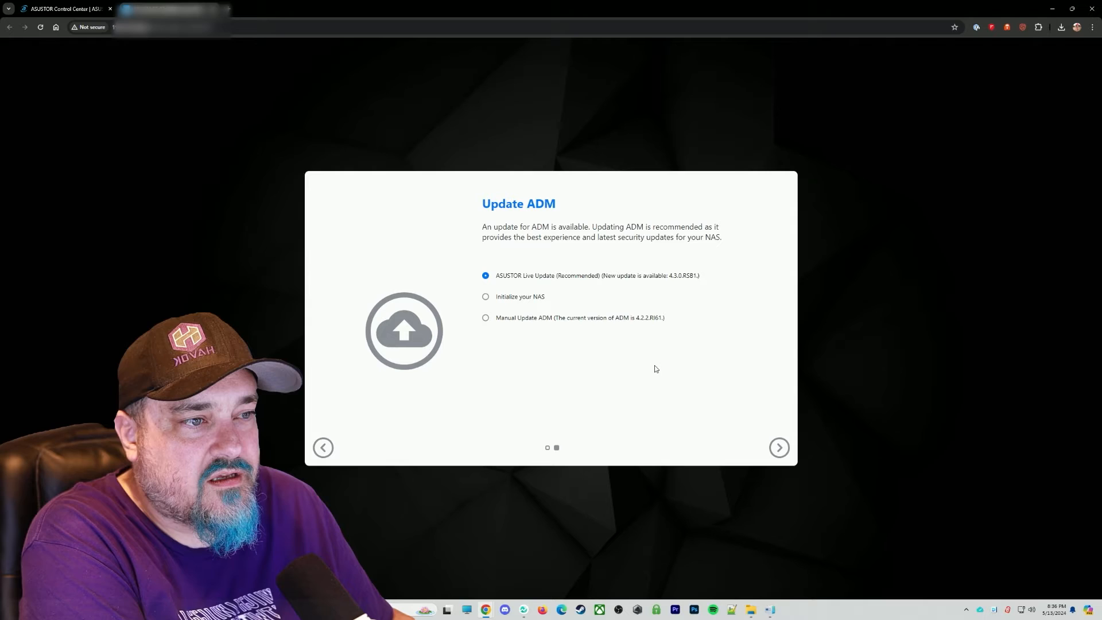
{"action": "mouse_move", "coordinate": [644, 371]}
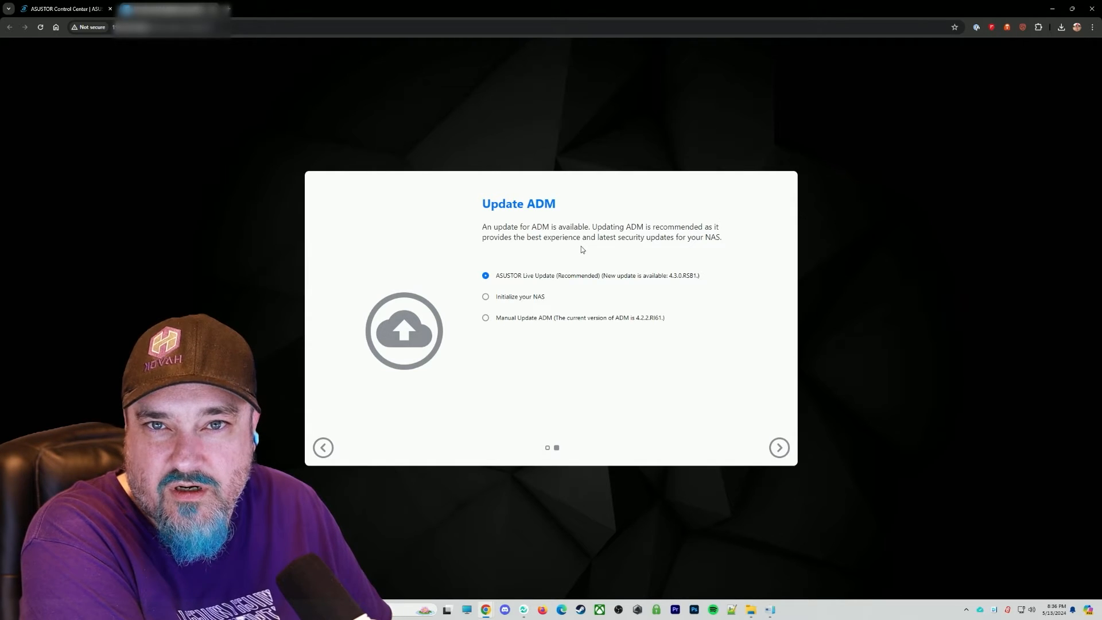
{"action": "left_click", "coordinate": [485, 297]}
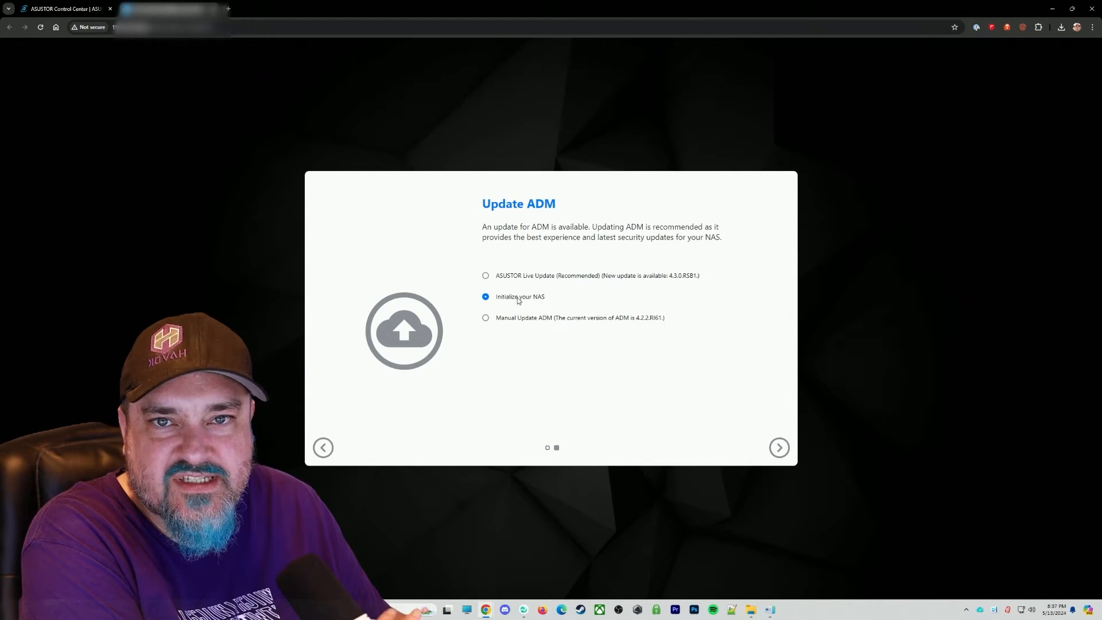
{"action": "left_click", "coordinate": [779, 447]}
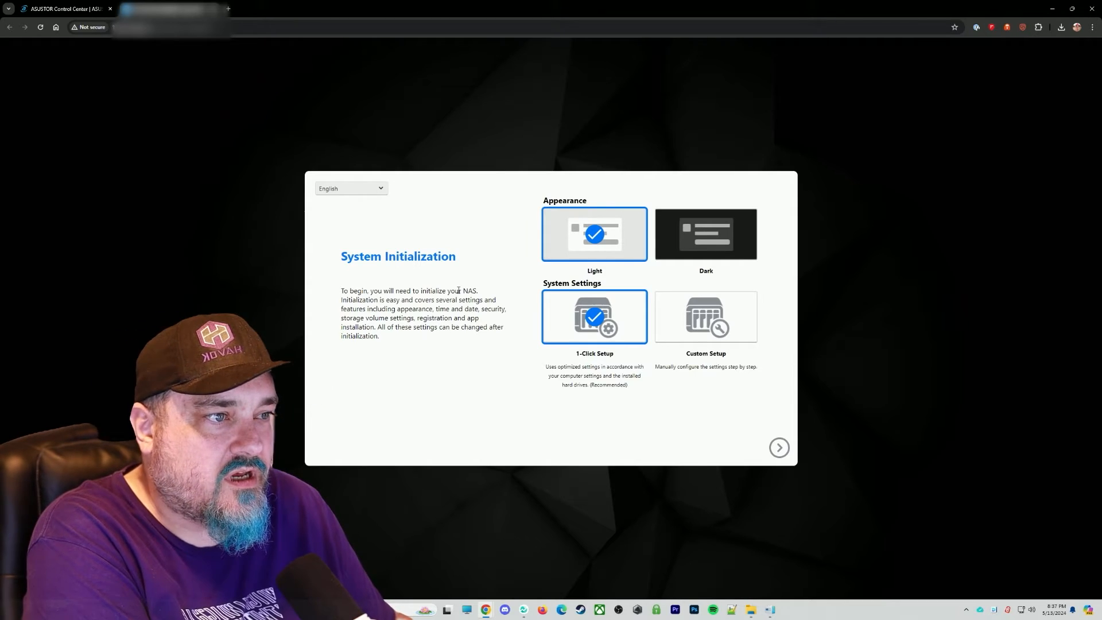
Step: Choose the Dark appearance and Custom Setup, then continue to Basic Settings
{"action": "left_click", "coordinate": [705, 234]}
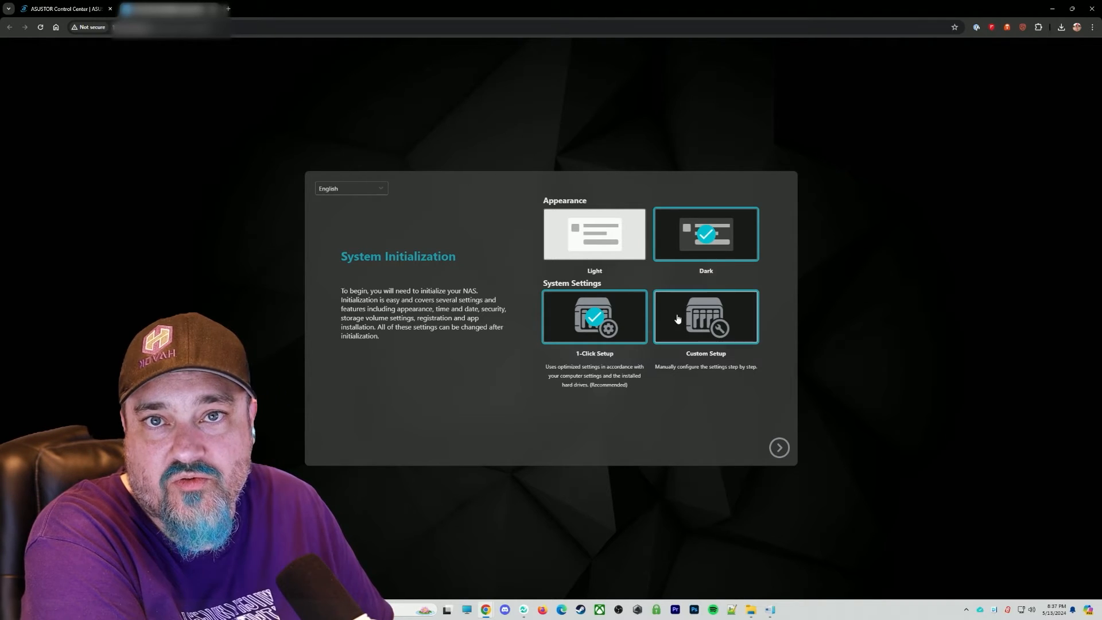
{"action": "left_click", "coordinate": [705, 316]}
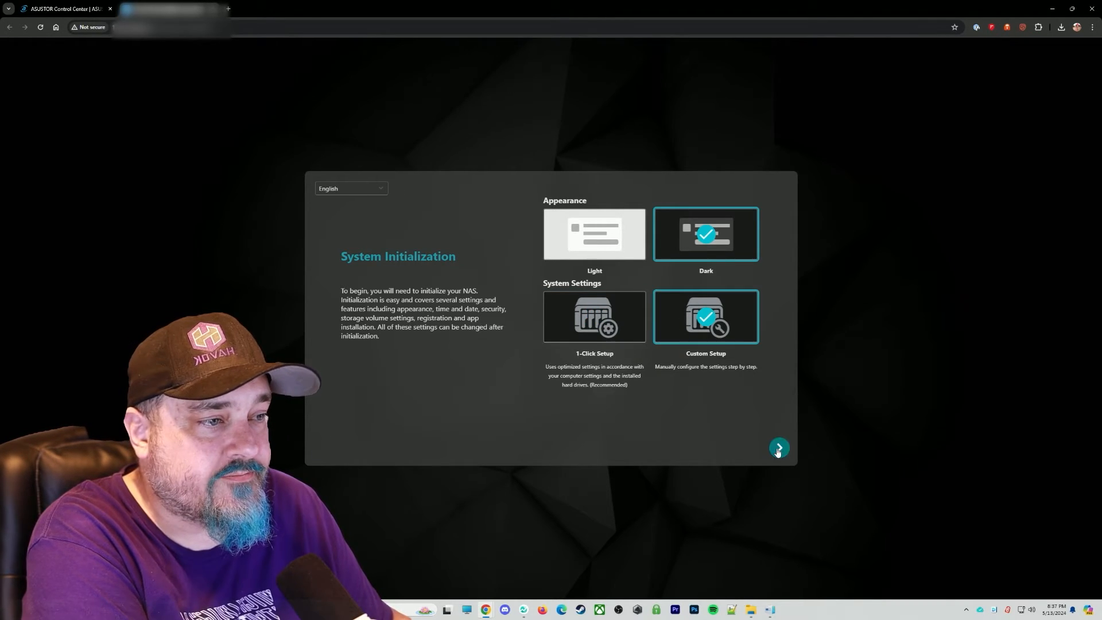
{"action": "left_click", "coordinate": [778, 447]}
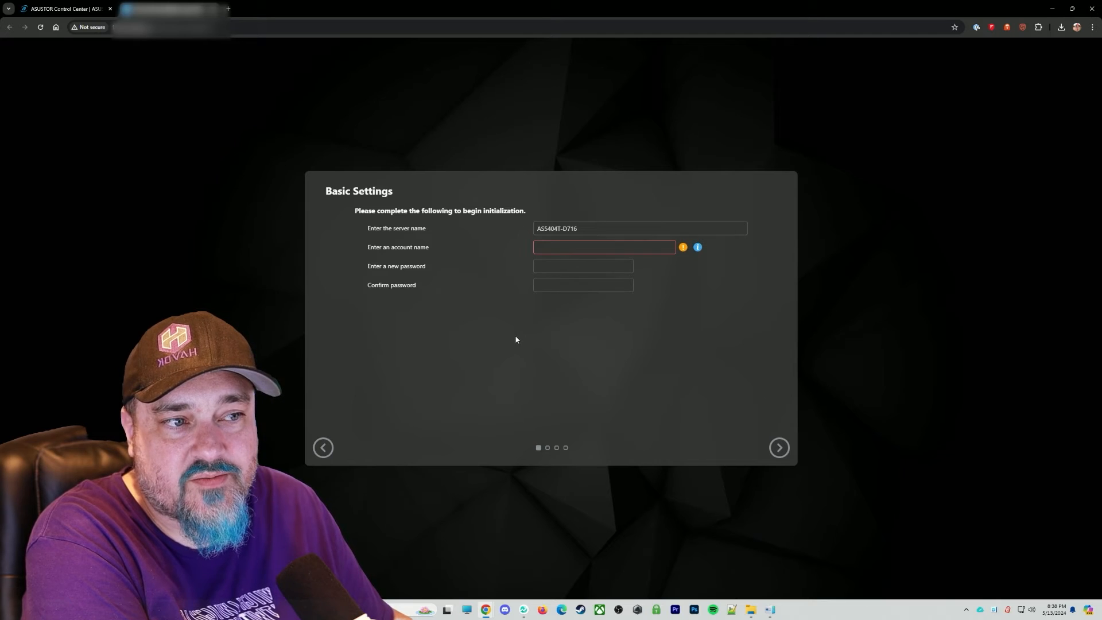
{"action": "mouse_move", "coordinate": [501, 289]}
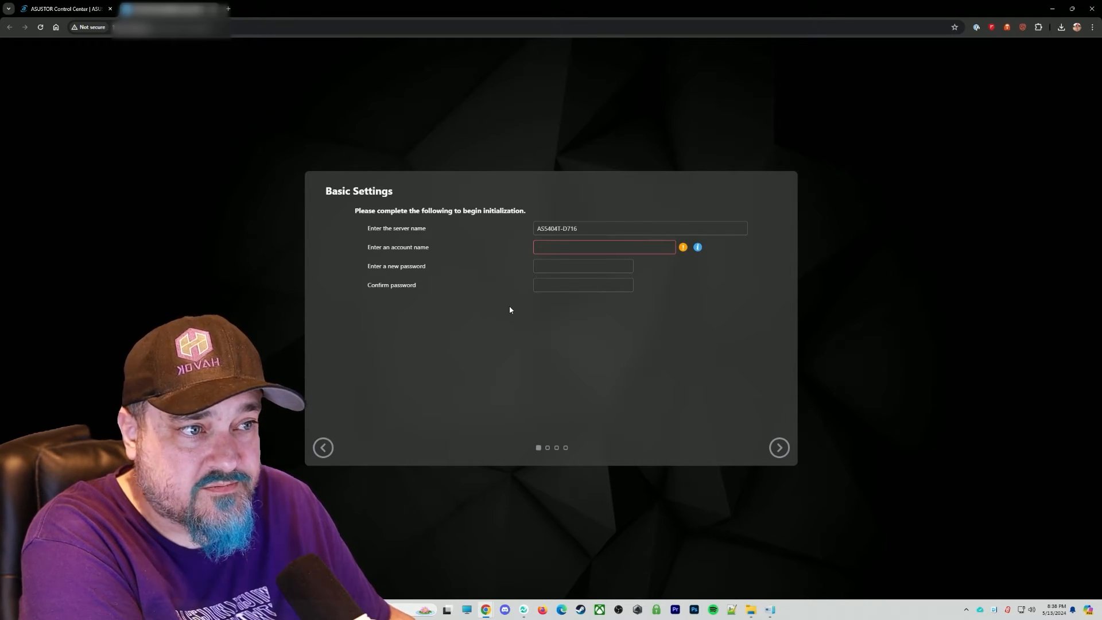
Step: Accept the basic server and account settings and continue to Date & Time Settings
{"action": "left_click", "coordinate": [778, 448]}
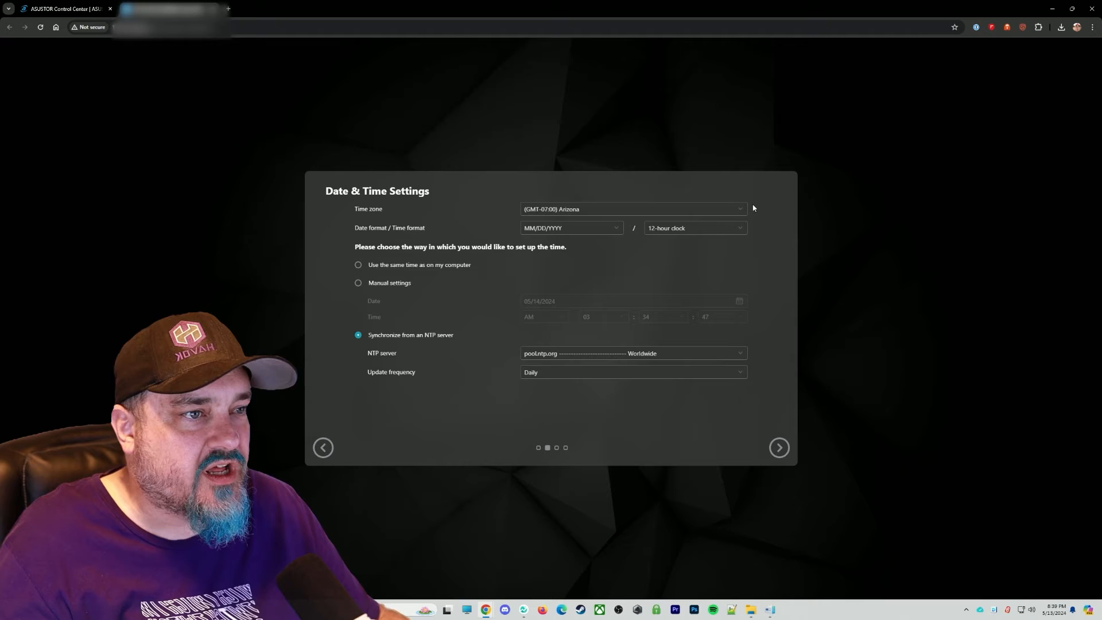
Step: Keep the Arizona time zone with NTP sync and automatic IP, reaching Volume Settings
{"action": "left_click", "coordinate": [779, 448]}
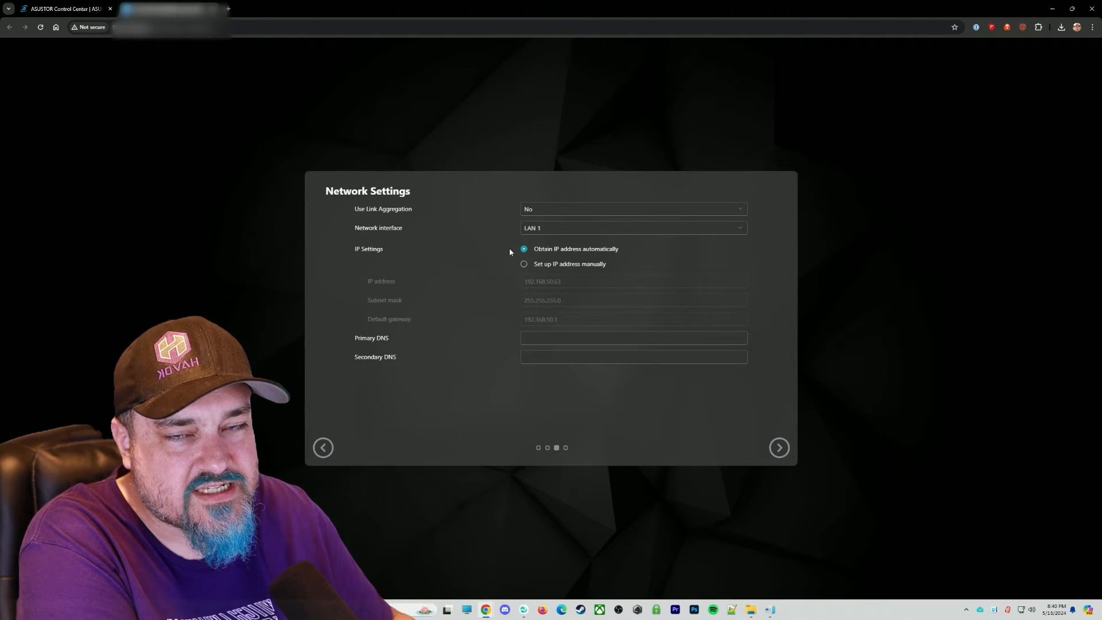
{"action": "mouse_move", "coordinate": [513, 251]}
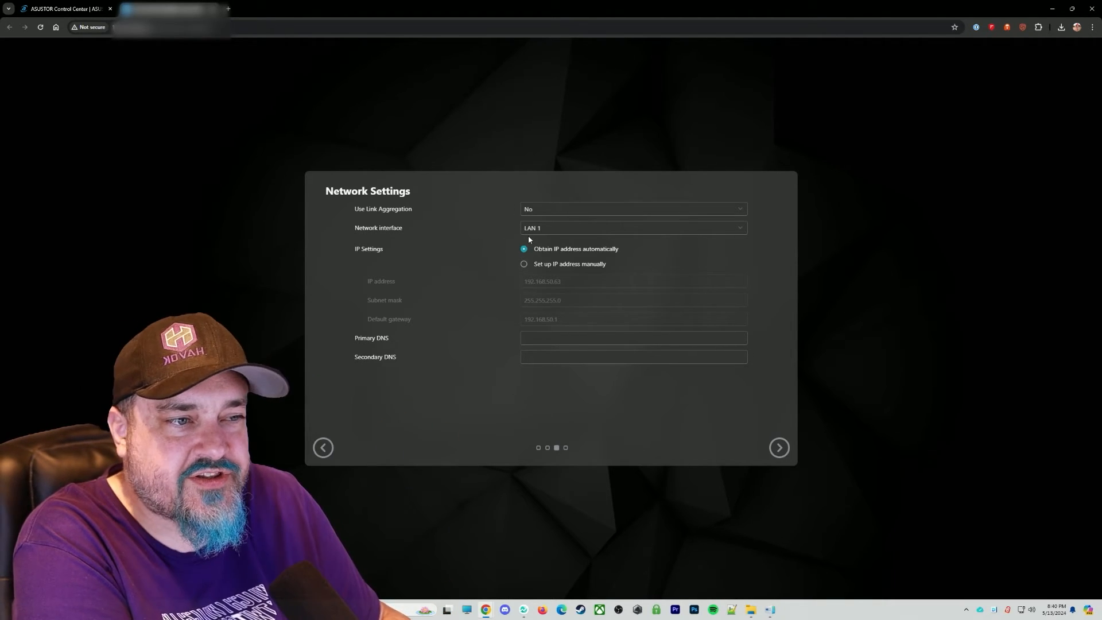
{"action": "left_click", "coordinate": [779, 448]}
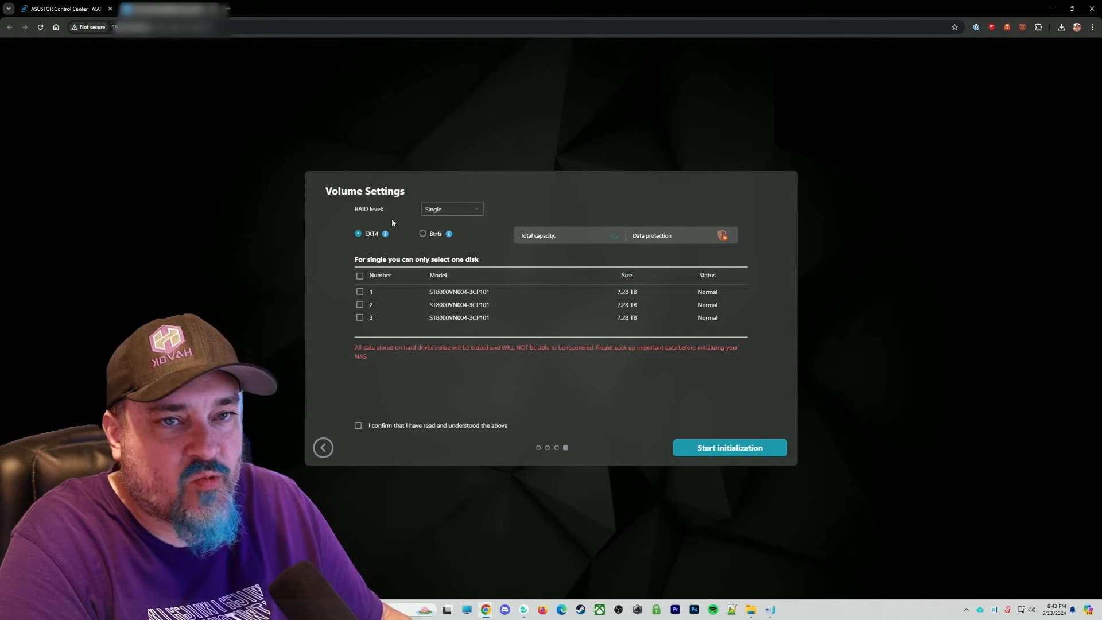
Step: Create a RAID 5 EXT4 volume across all three drives, acknowledge the erase warning and start initialization
{"action": "left_click", "coordinate": [450, 209]}
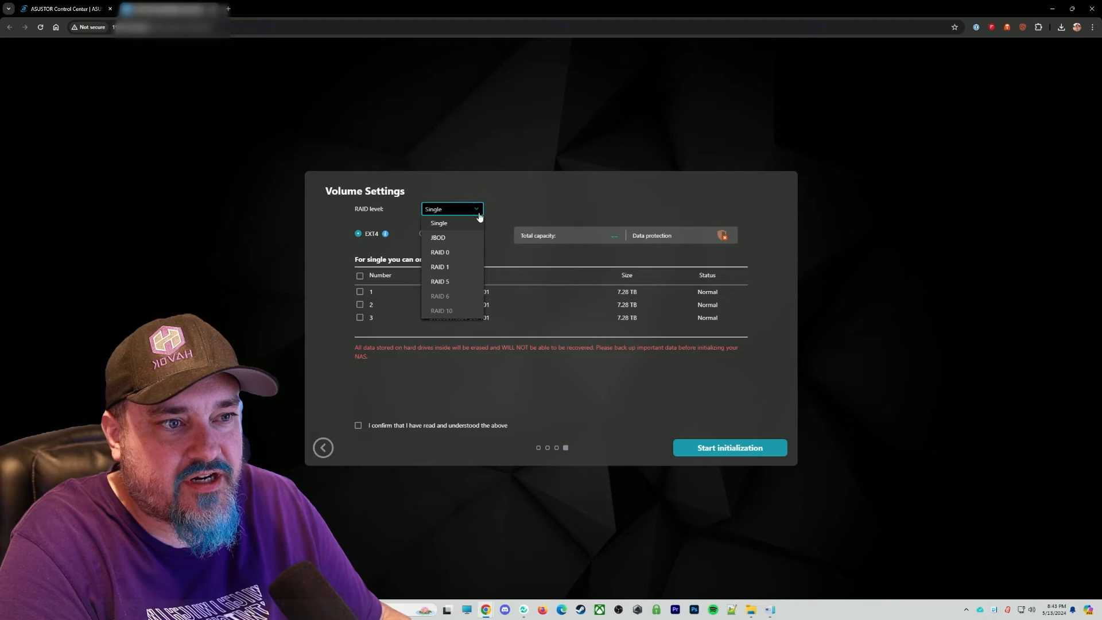
{"action": "left_click", "coordinate": [439, 223]}
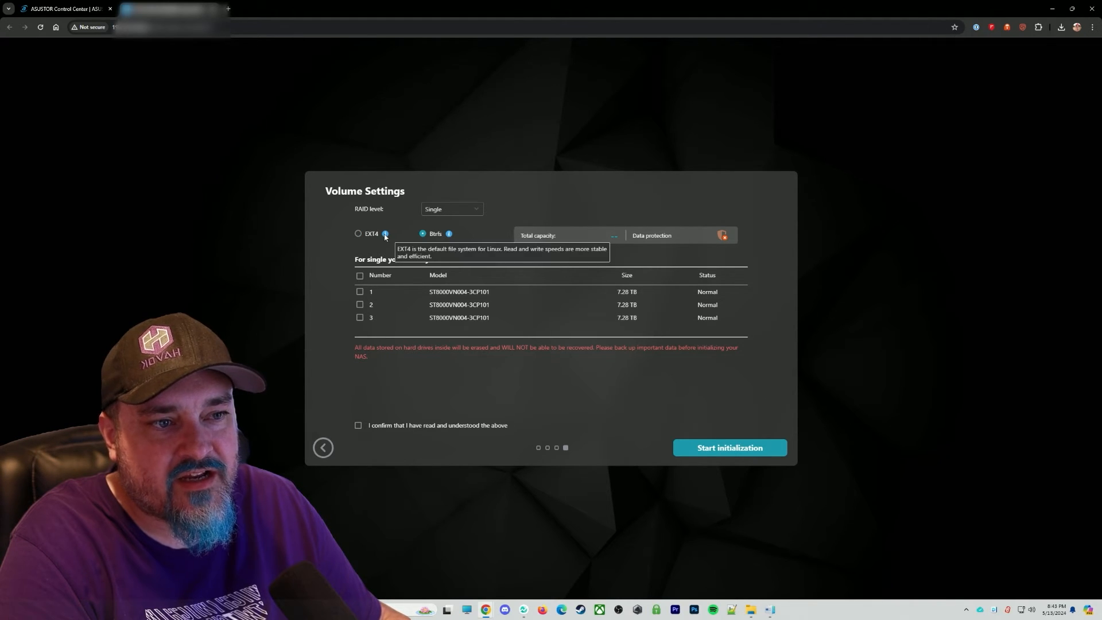
{"action": "left_click", "coordinate": [358, 233]}
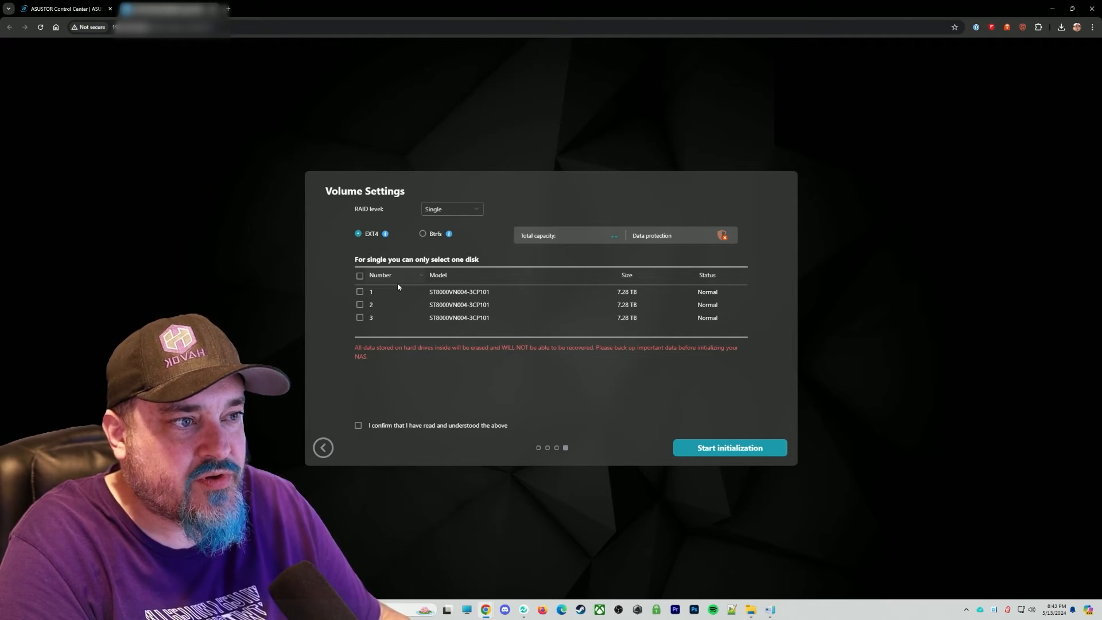
{"action": "left_click", "coordinate": [450, 209]}
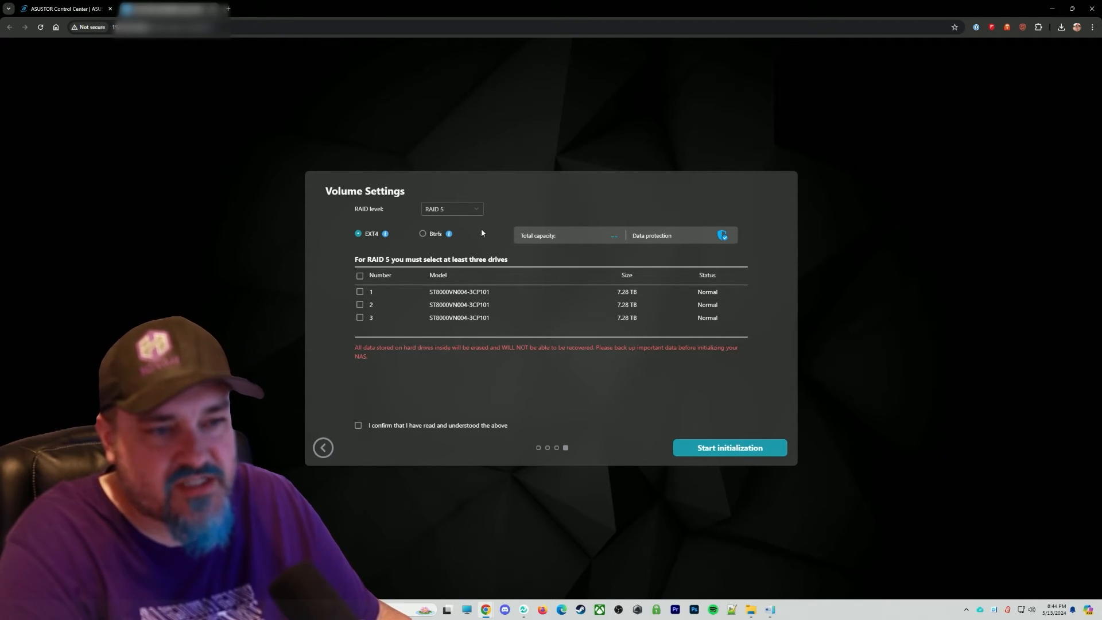
{"action": "left_click", "coordinate": [360, 274]}
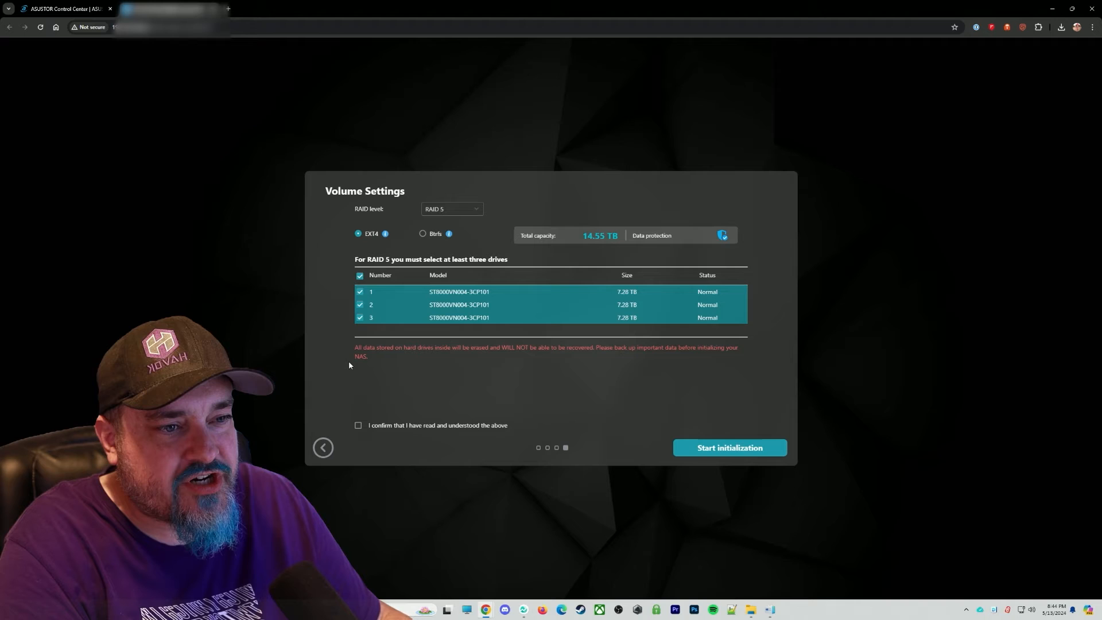
{"action": "mouse_move", "coordinate": [454, 358]}
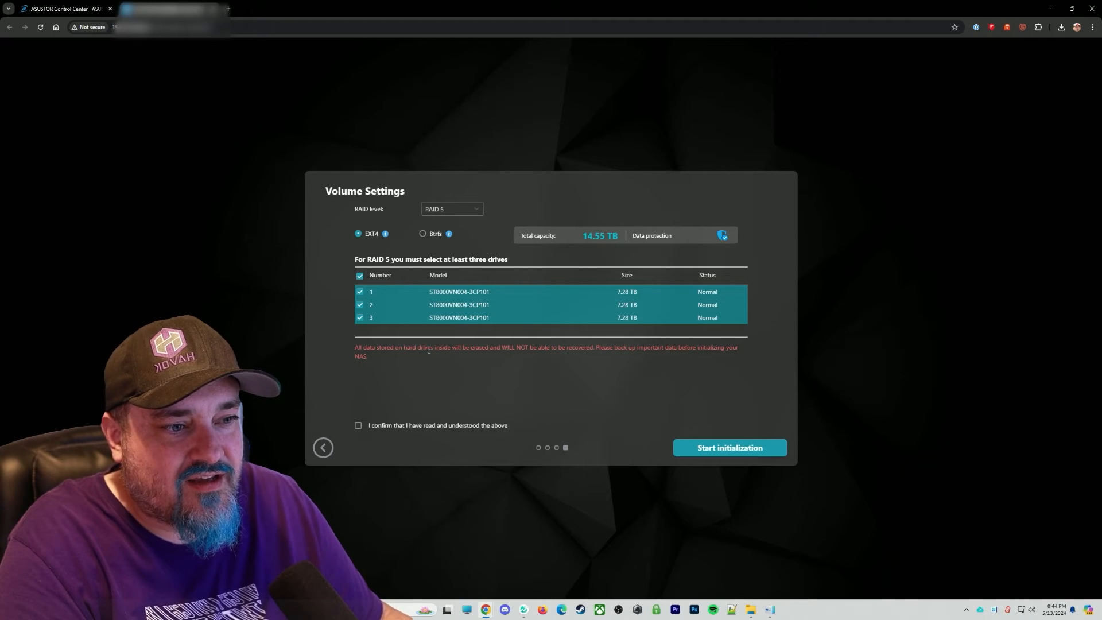
{"action": "left_click", "coordinate": [358, 425]}
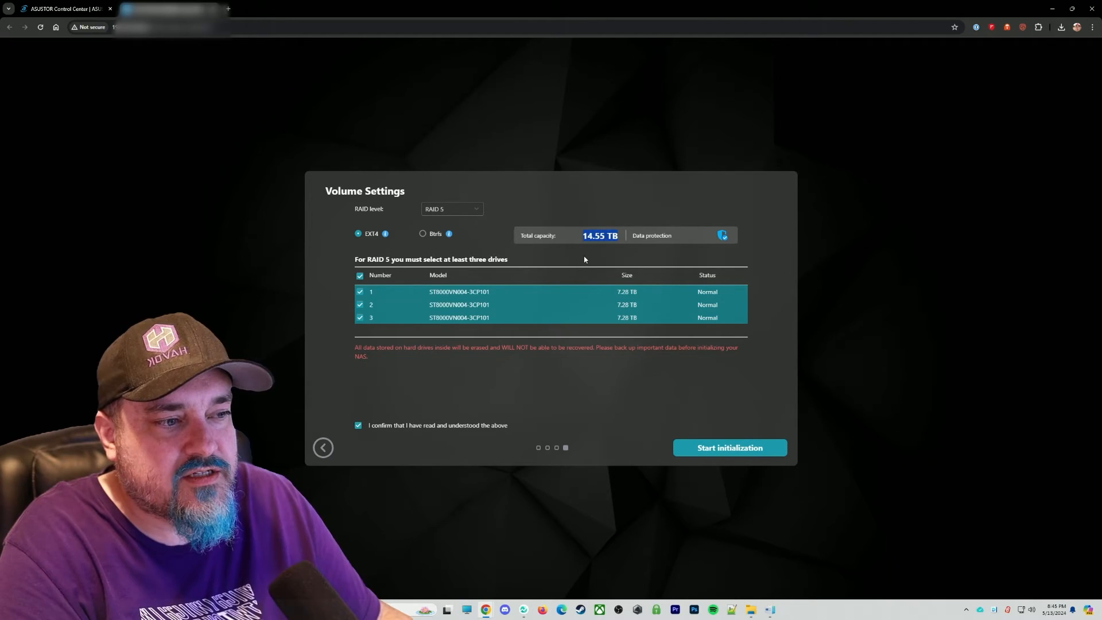
{"action": "mouse_move", "coordinate": [641, 400]}
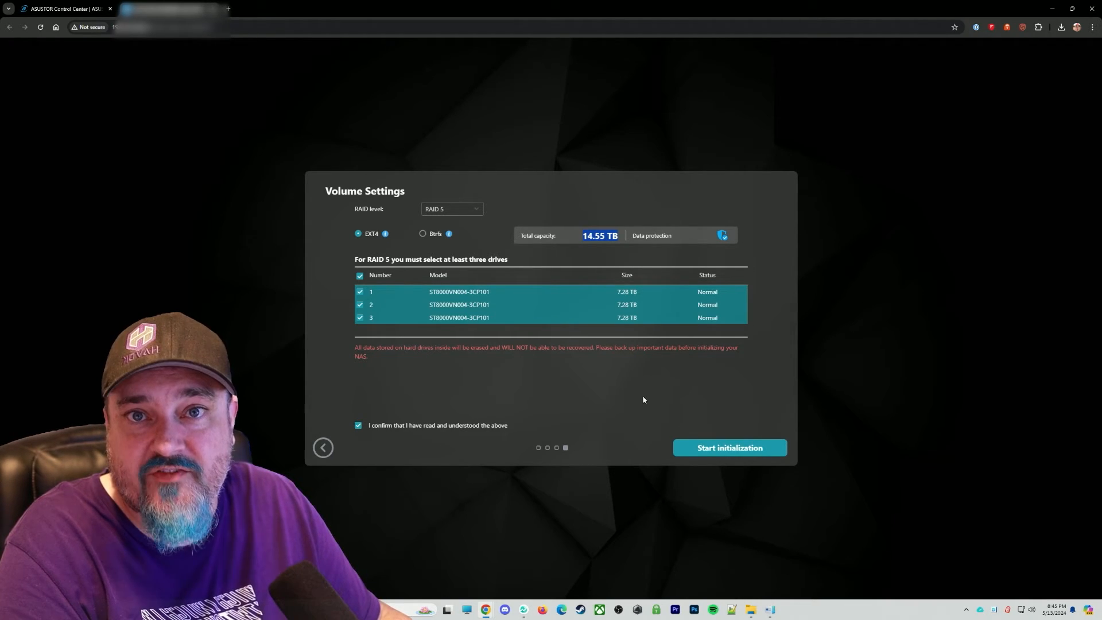
{"action": "left_click", "coordinate": [729, 447]}
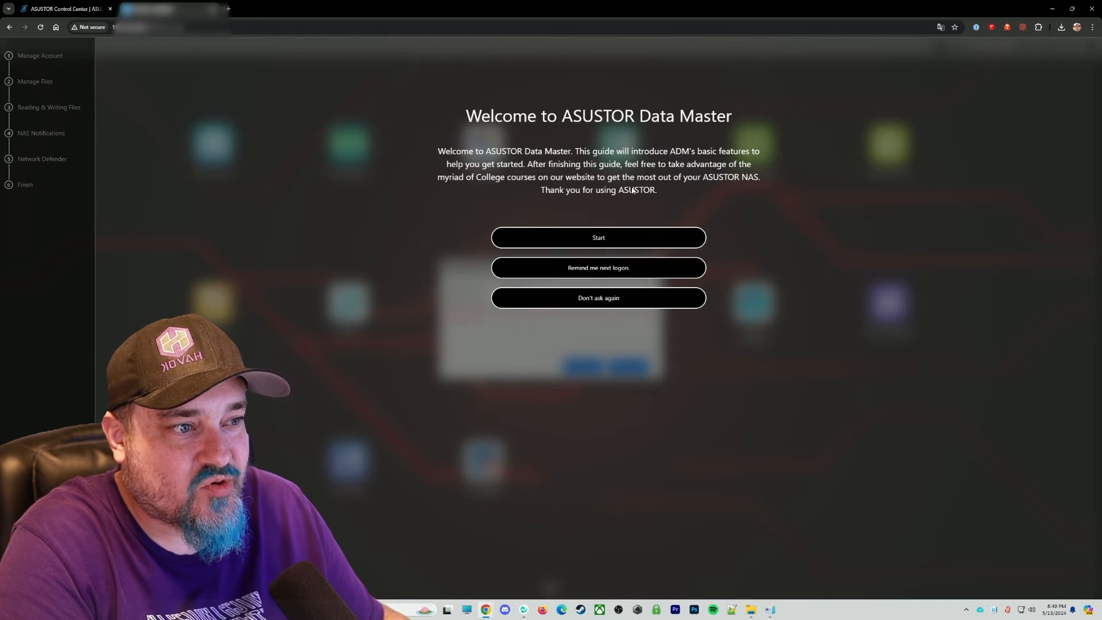
Step: Start the welcome guide and open File Explorer for the Manage Files step
{"action": "left_click", "coordinate": [598, 237]}
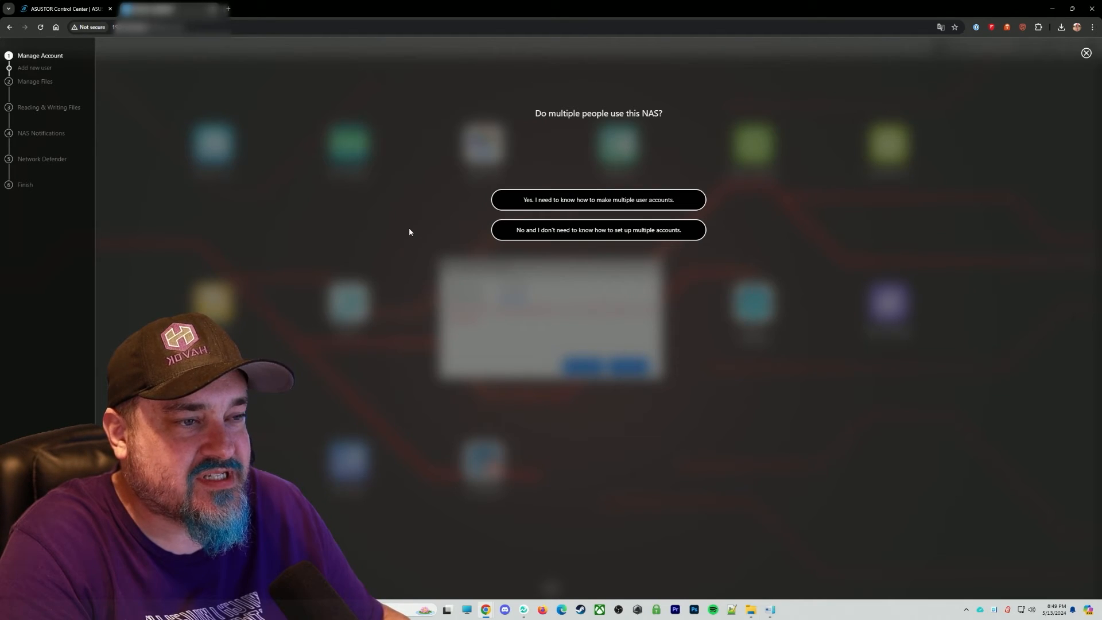
{"action": "mouse_move", "coordinate": [404, 231]}
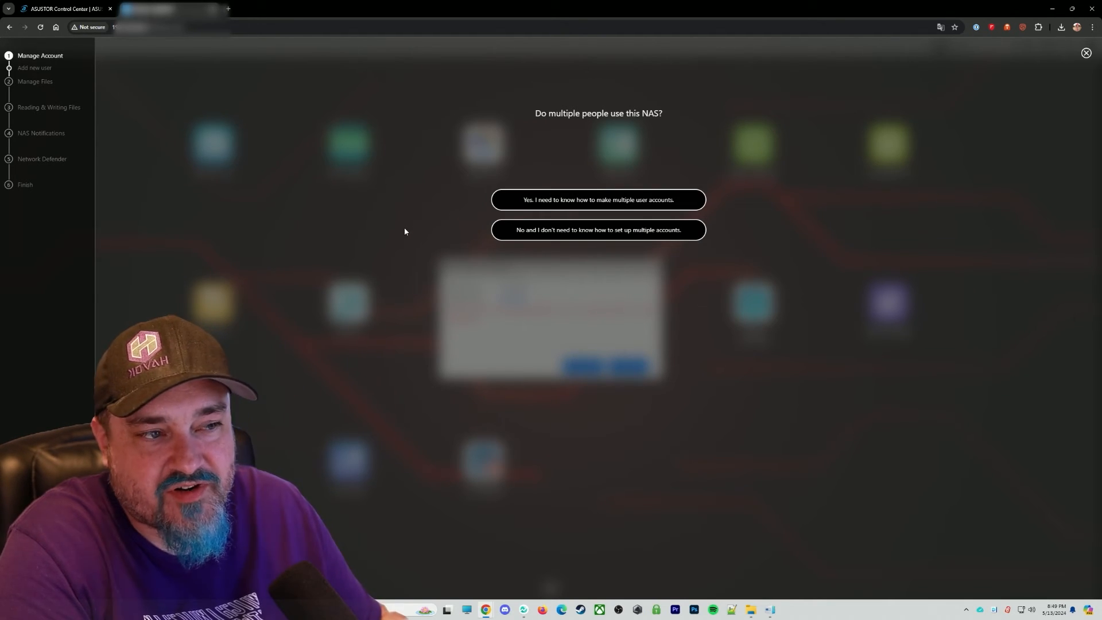
{"action": "mouse_move", "coordinate": [584, 282]}
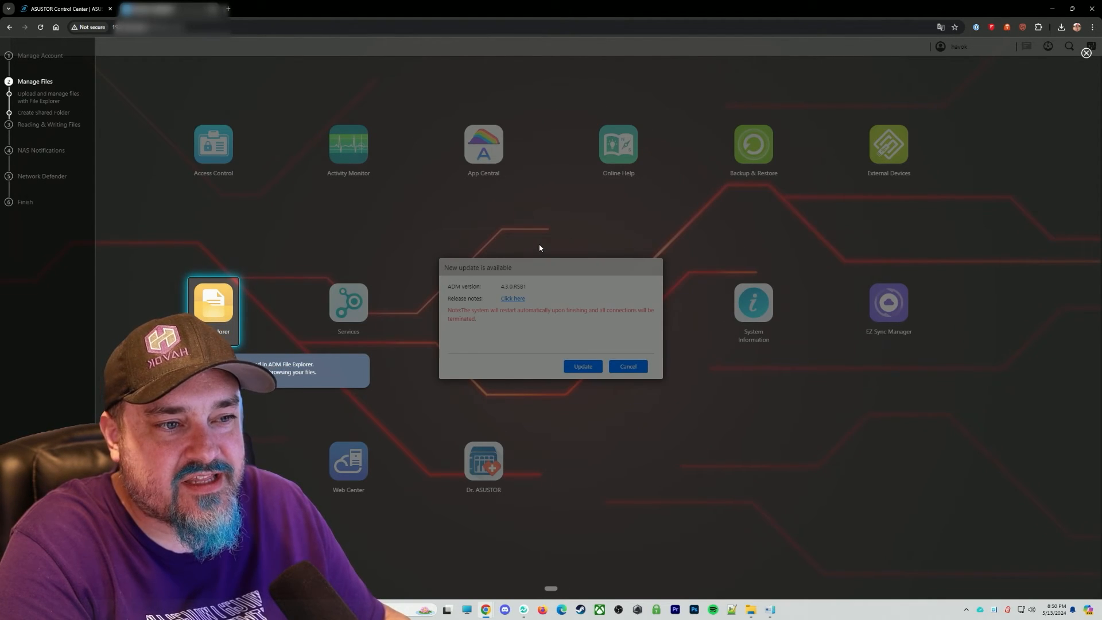
{"action": "mouse_move", "coordinate": [225, 322]}
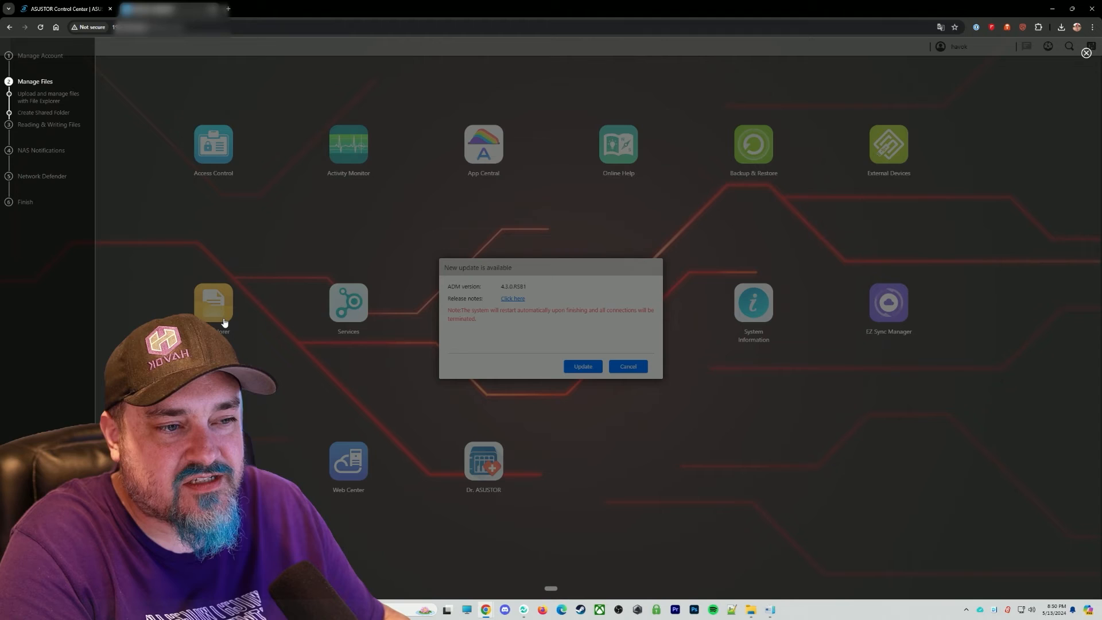
{"action": "left_click", "coordinate": [214, 302]}
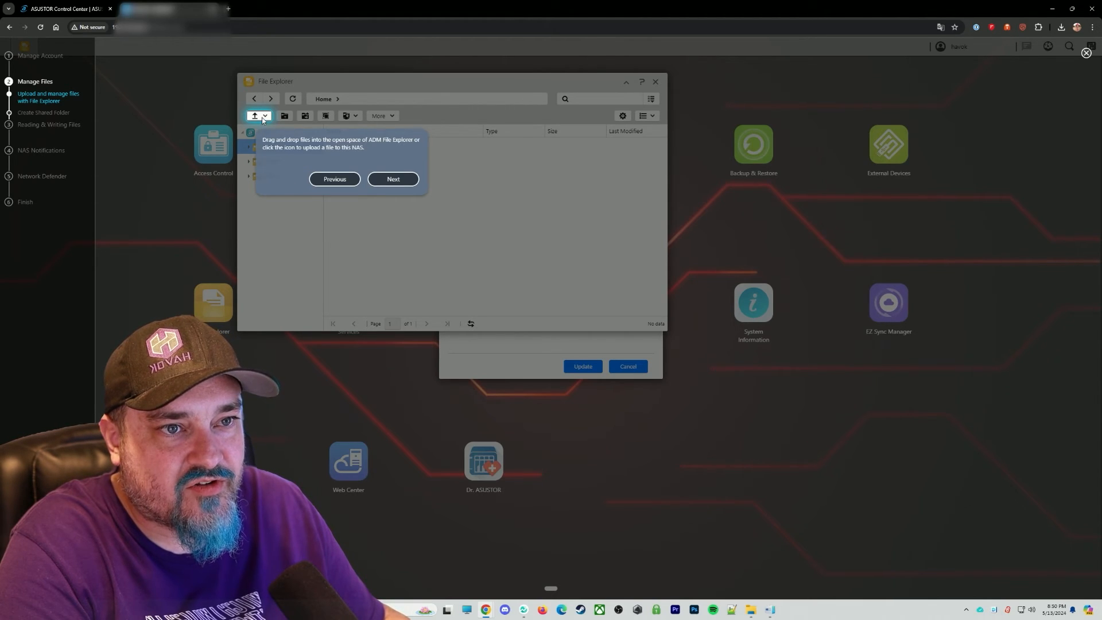
Step: Step through the File Explorer tips on uploading and the default Home, Public and Web folders
{"action": "left_click", "coordinate": [392, 179]}
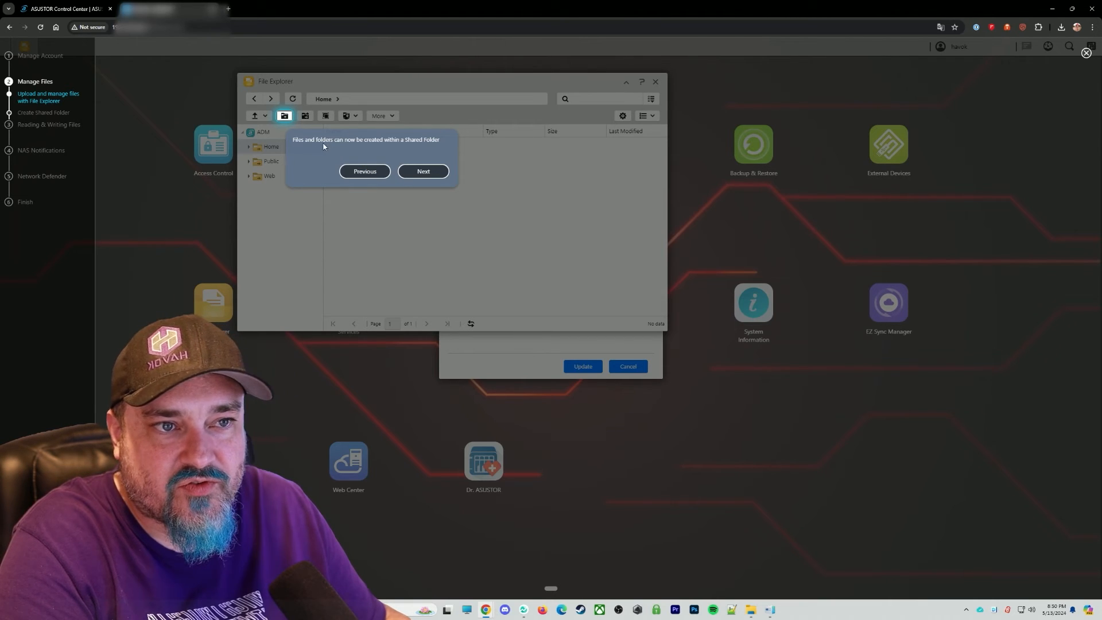
{"action": "left_click", "coordinate": [422, 171]}
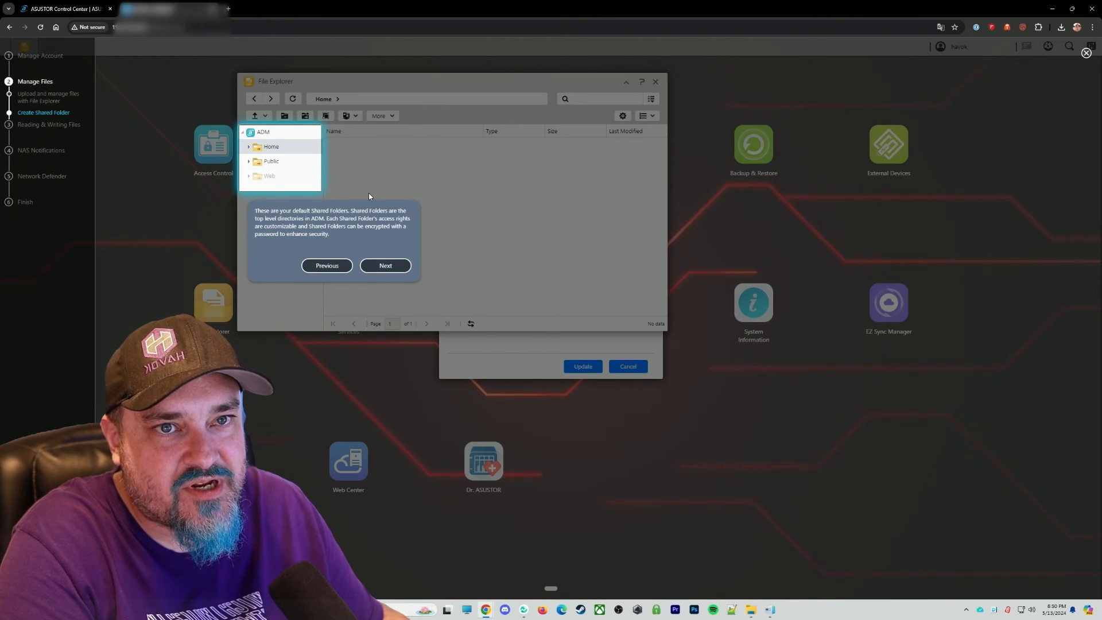
{"action": "mouse_move", "coordinate": [363, 186]}
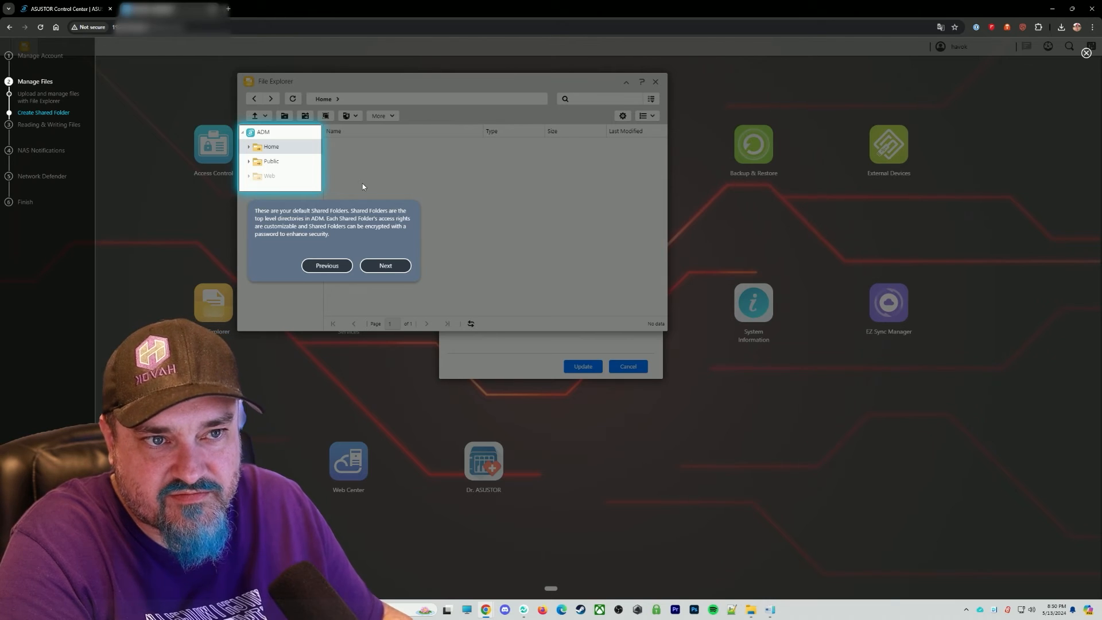
{"action": "mouse_move", "coordinate": [334, 241]}
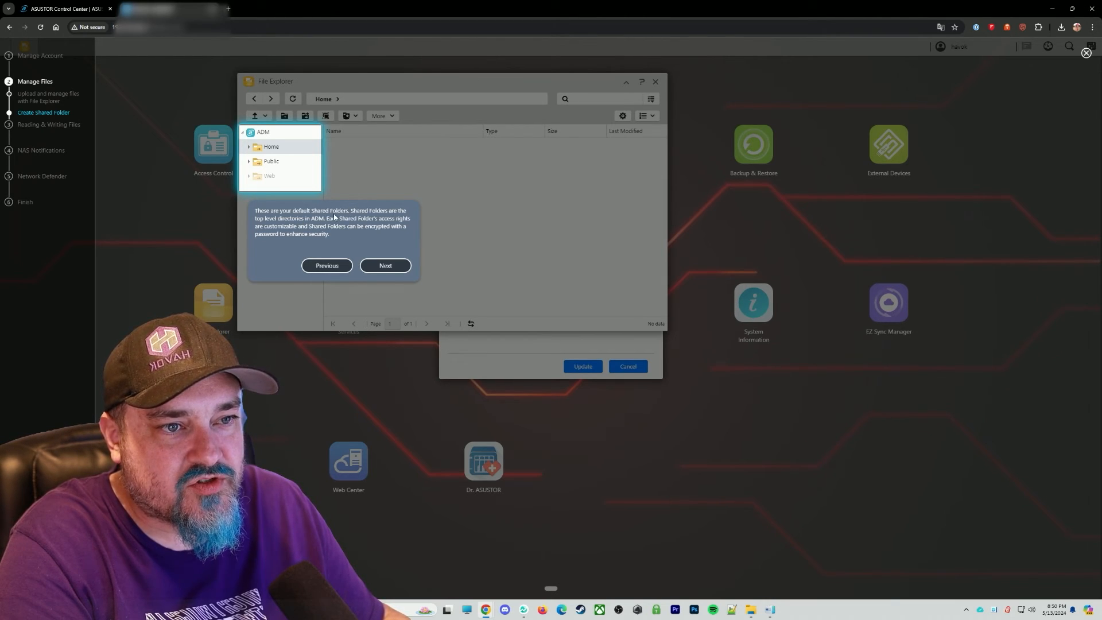
{"action": "left_click", "coordinate": [386, 265]}
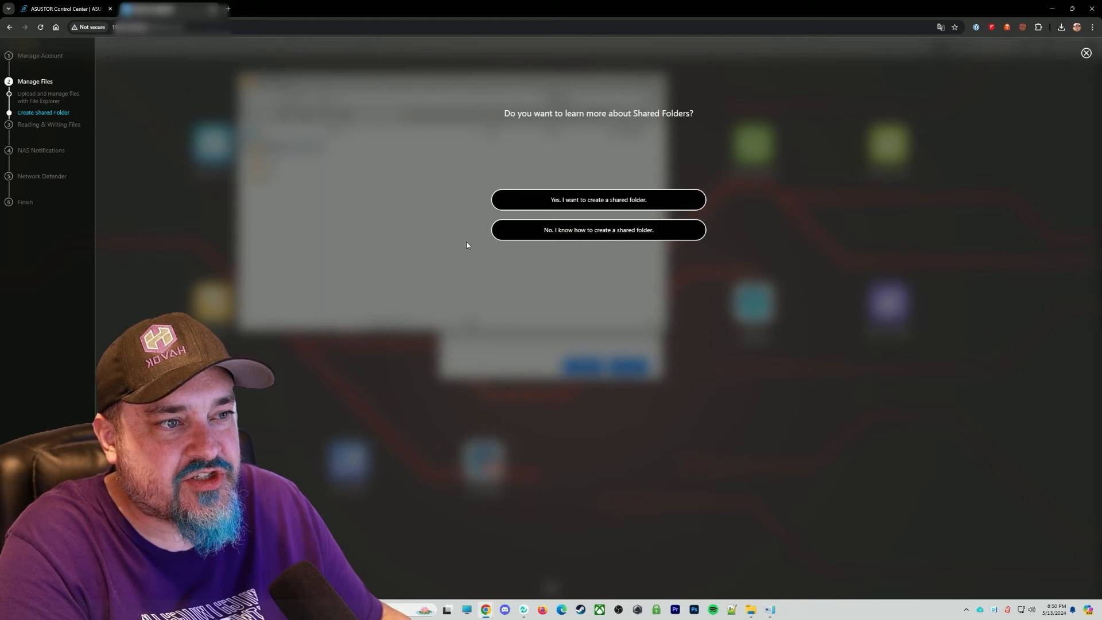
Step: Skip the shared-folder lesson and go through the Windows File Explorer access tip
{"action": "left_click", "coordinate": [597, 230]}
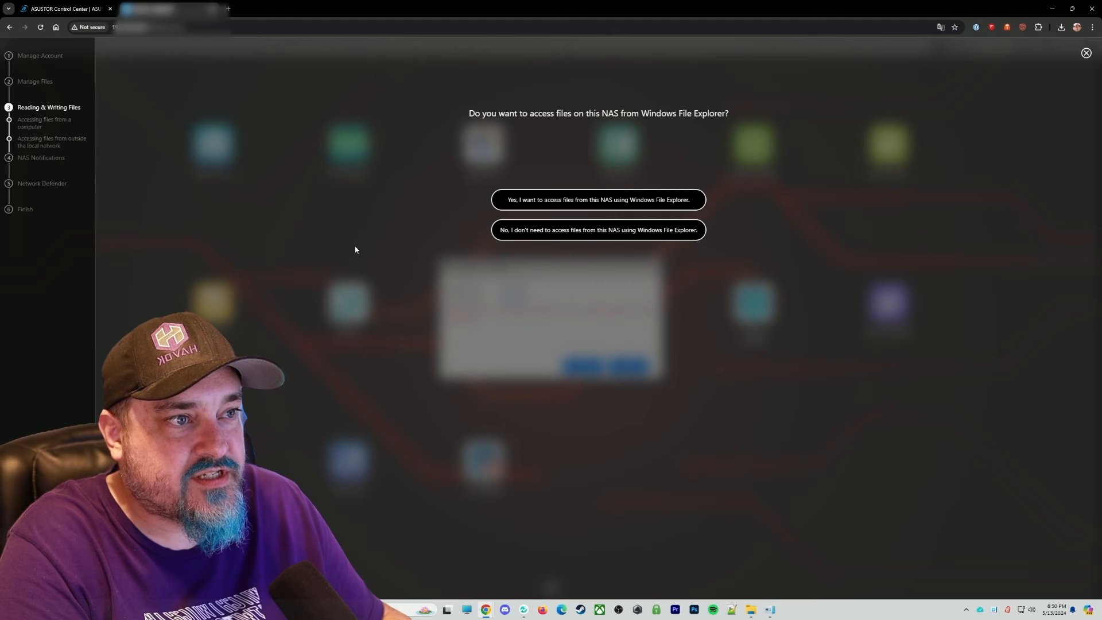
{"action": "mouse_move", "coordinate": [402, 214]}
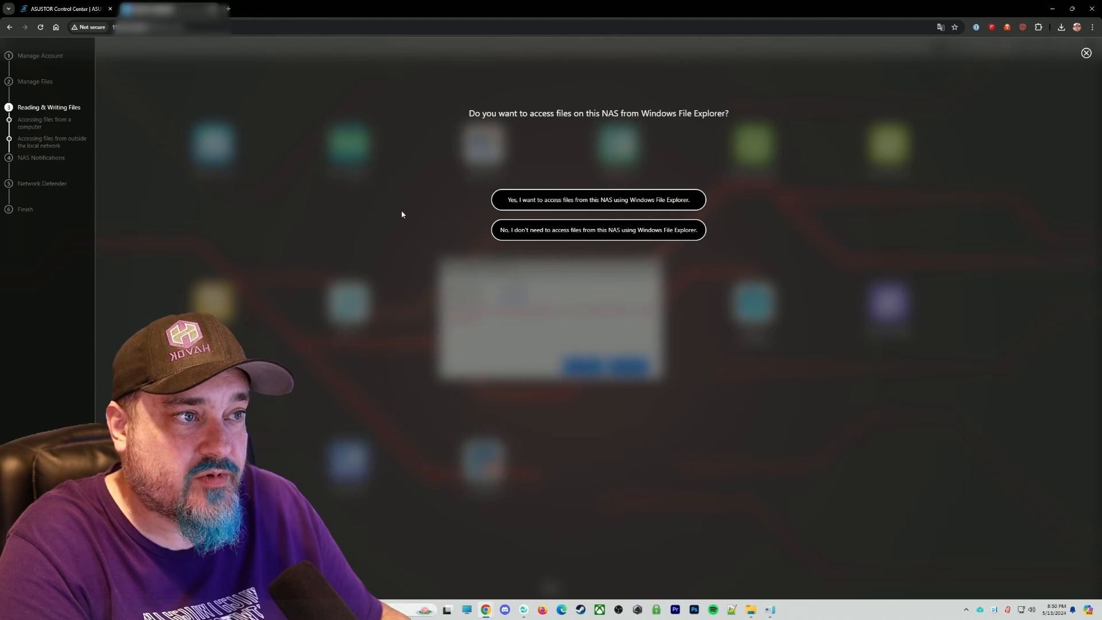
{"action": "mouse_move", "coordinate": [398, 219]}
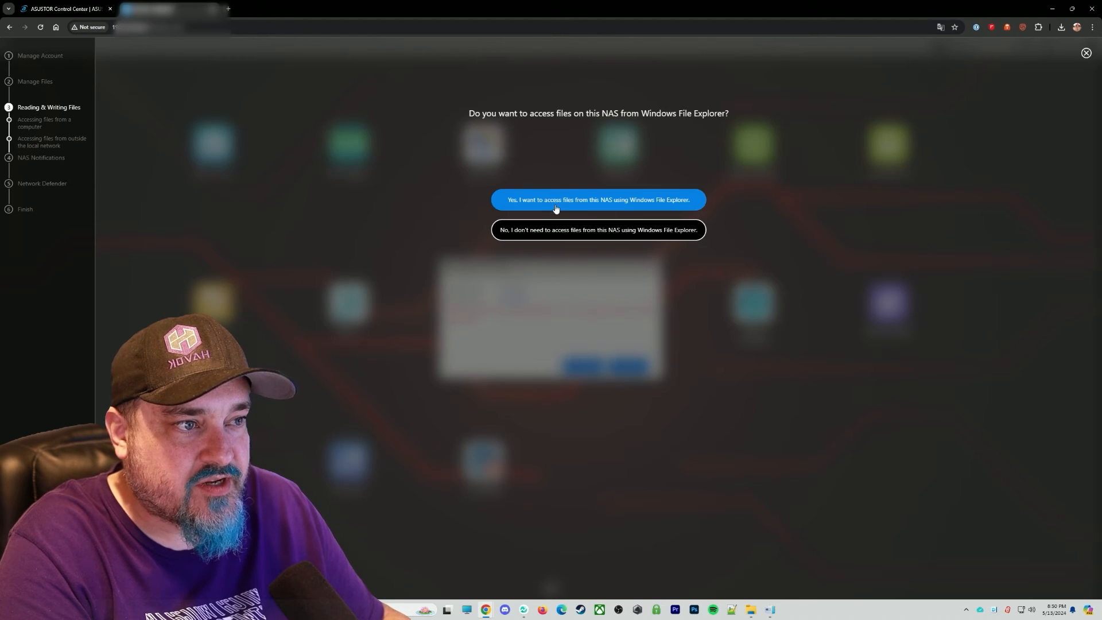
{"action": "left_click", "coordinate": [598, 200]}
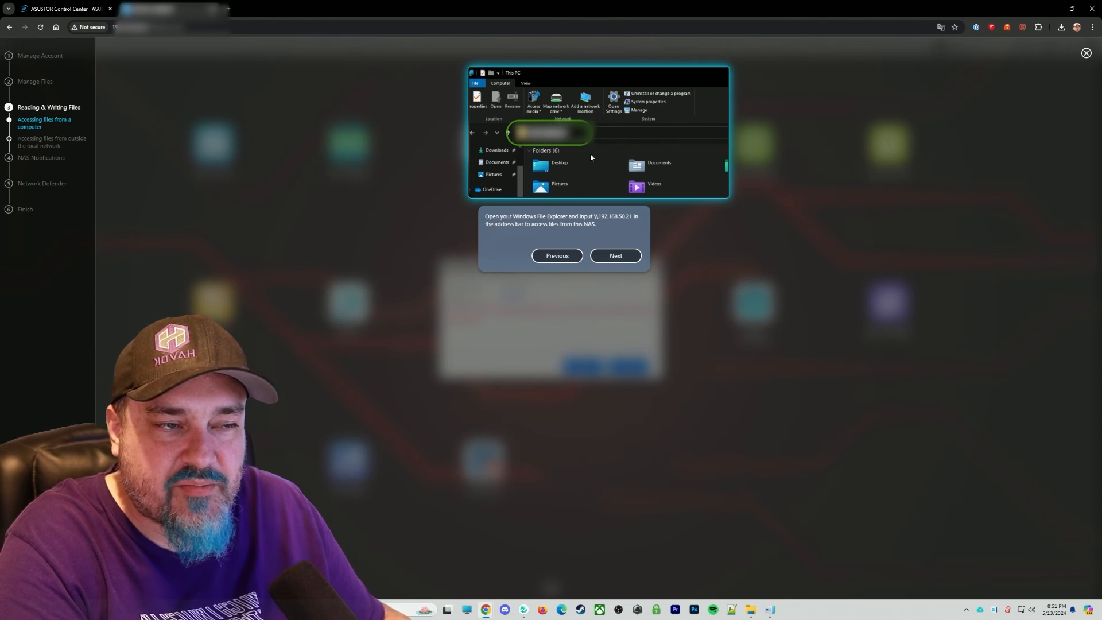
{"action": "left_click", "coordinate": [616, 255]}
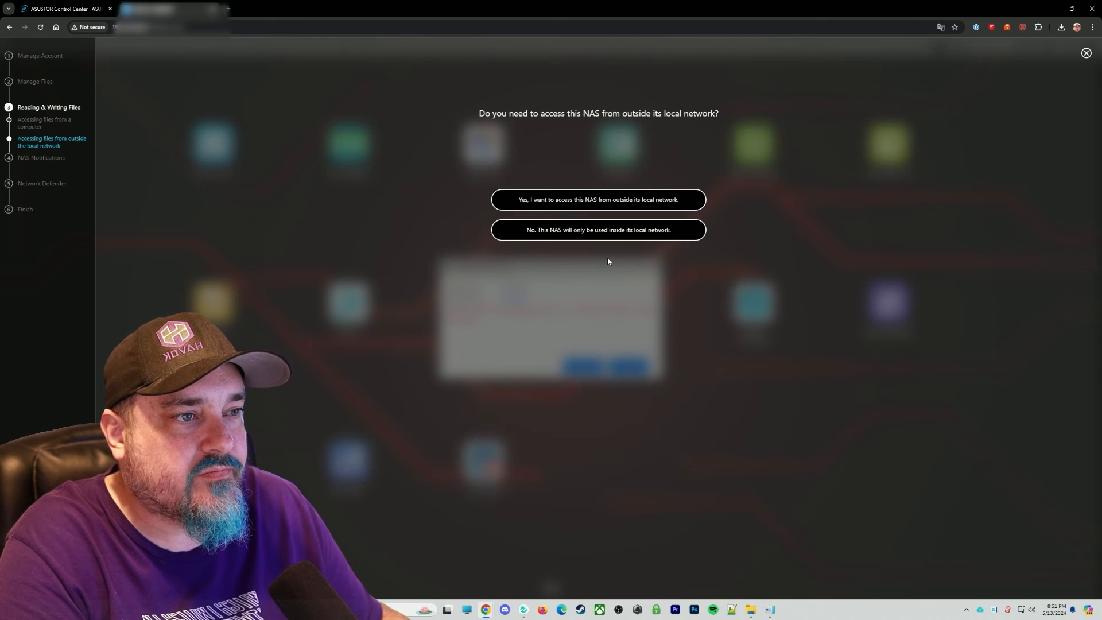
{"action": "mouse_move", "coordinate": [469, 260]}
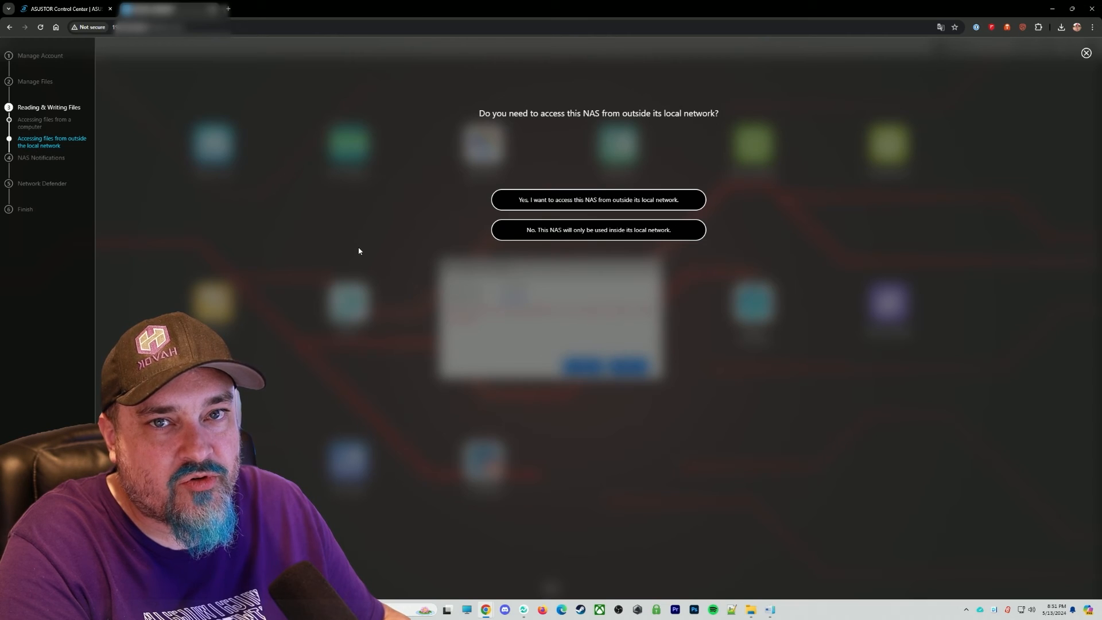
{"action": "mouse_move", "coordinate": [354, 253]}
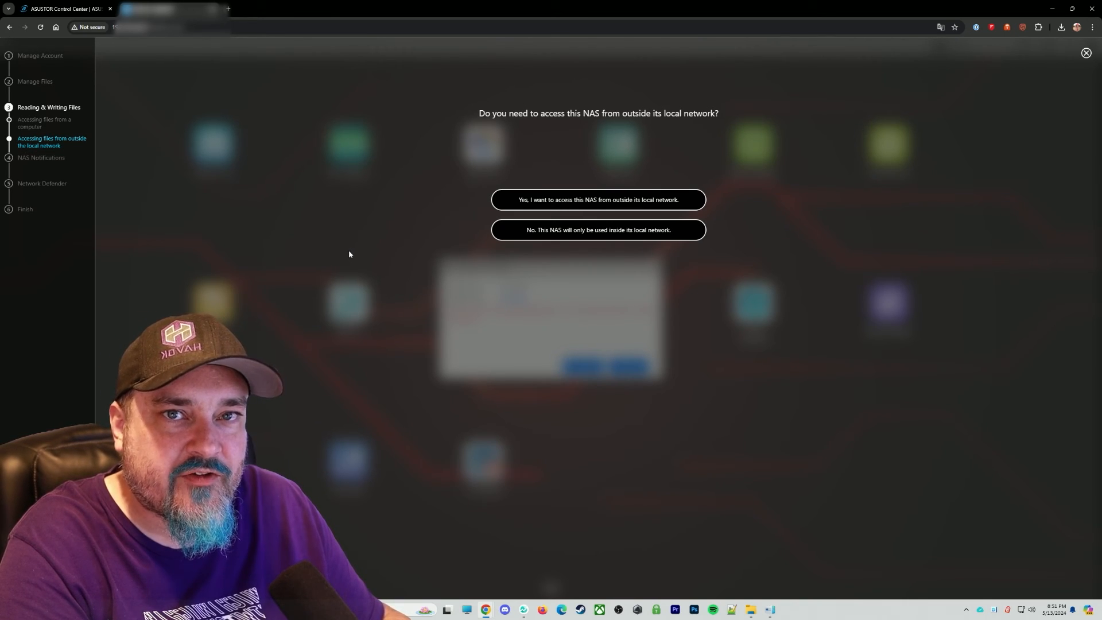
{"action": "mouse_move", "coordinate": [499, 304]}
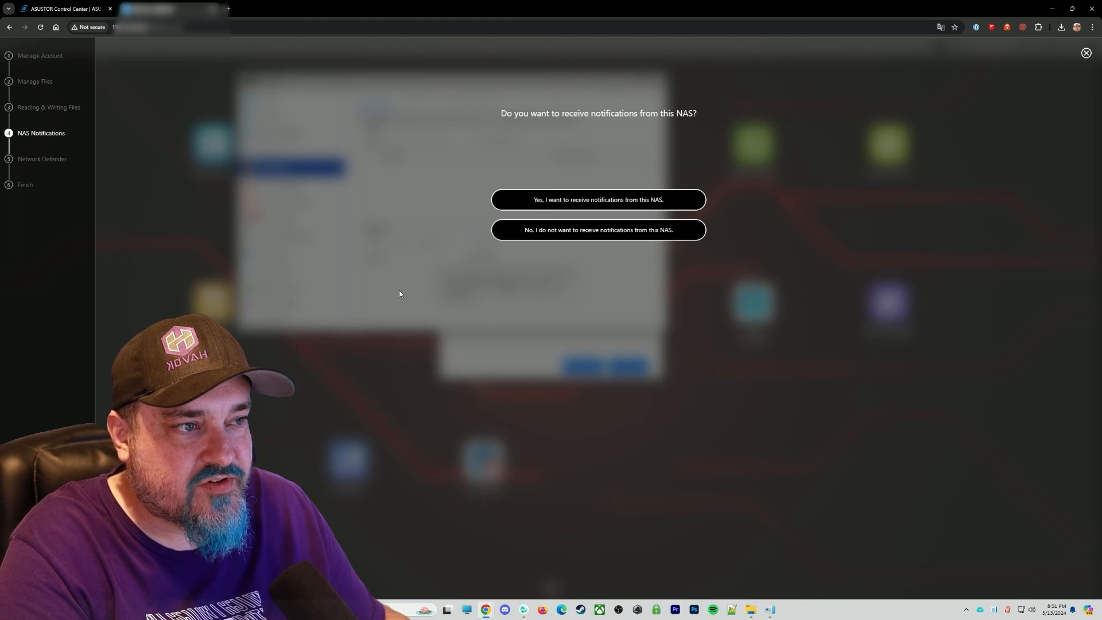
{"action": "mouse_move", "coordinate": [471, 283]}
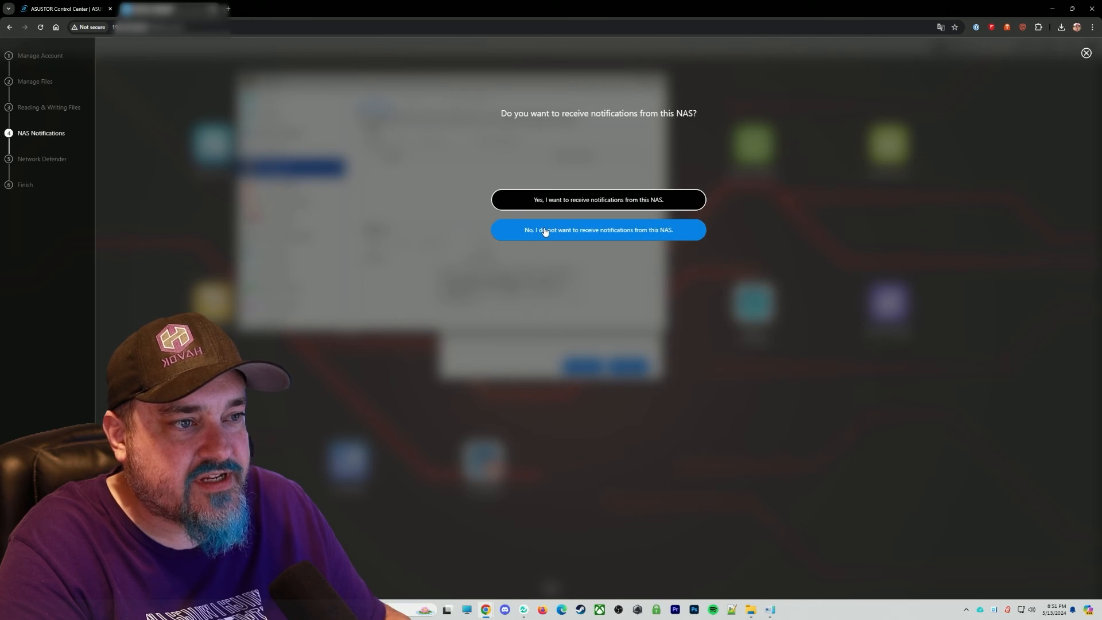
Step: Decline receiving notifications from this NAS
{"action": "left_click", "coordinate": [597, 230]}
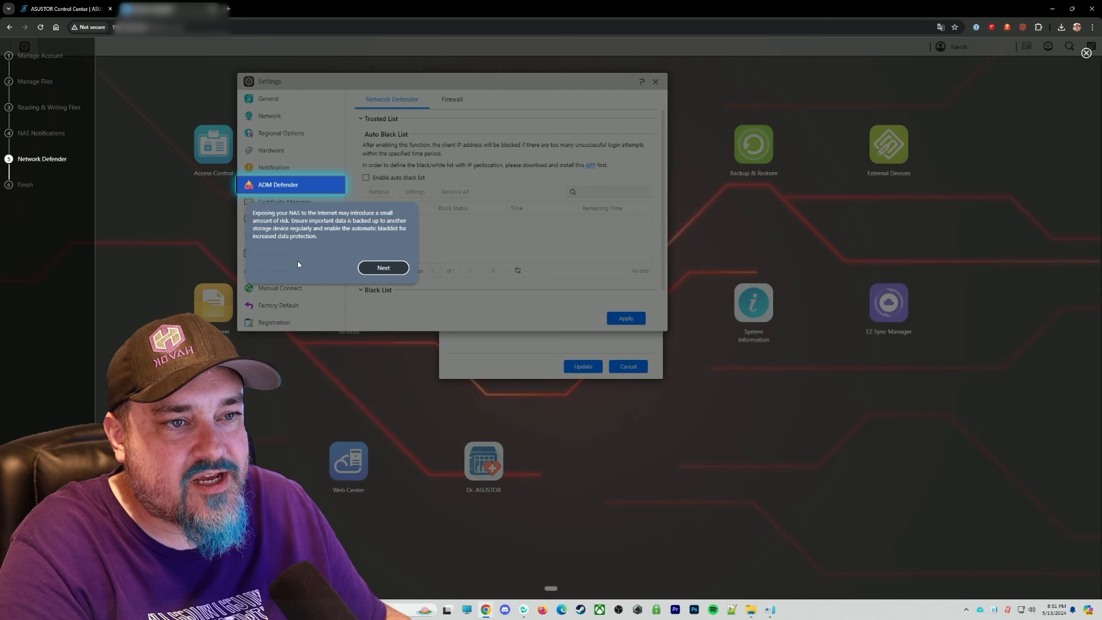
{"action": "mouse_move", "coordinate": [350, 249]}
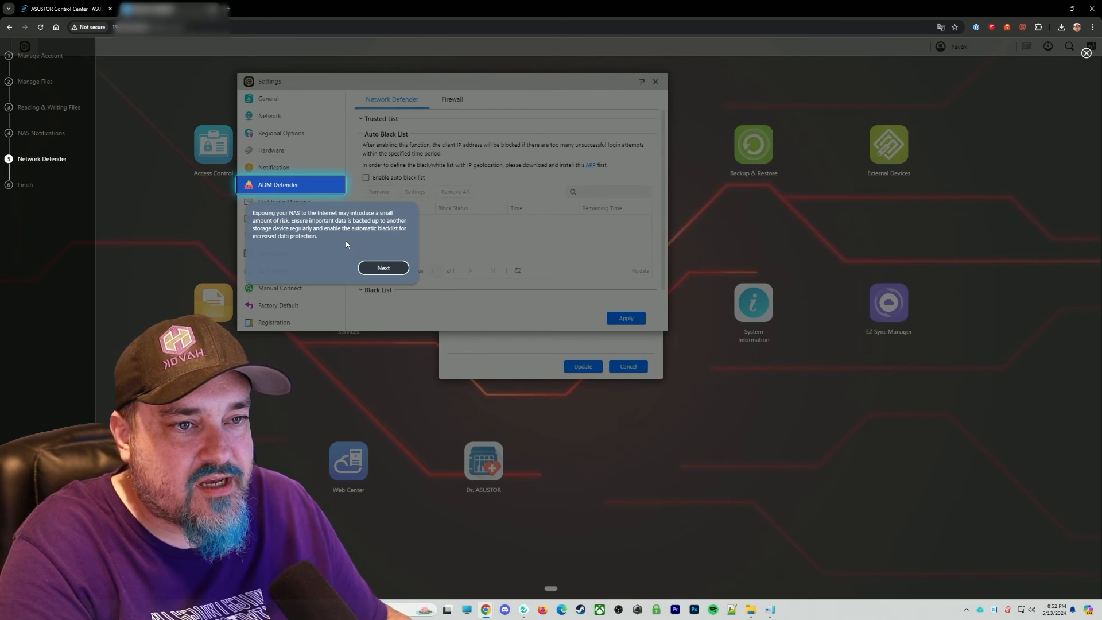
Step: Enable the auto black list in Network Defender and apply it to finish the quick guide
{"action": "left_click", "coordinate": [384, 267]}
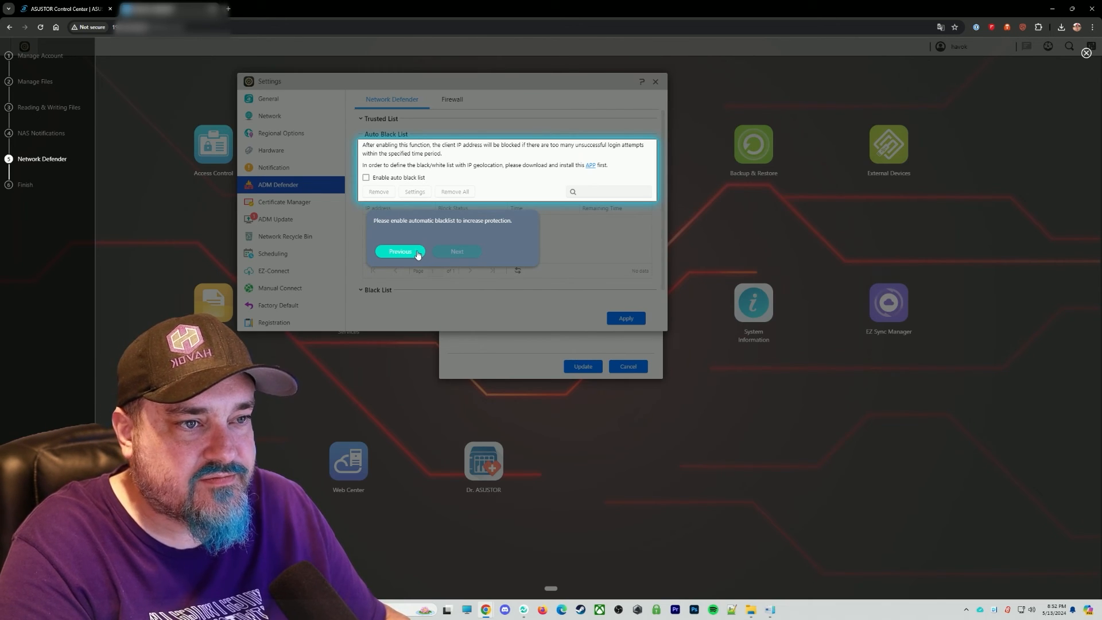
{"action": "left_click", "coordinate": [365, 177]}
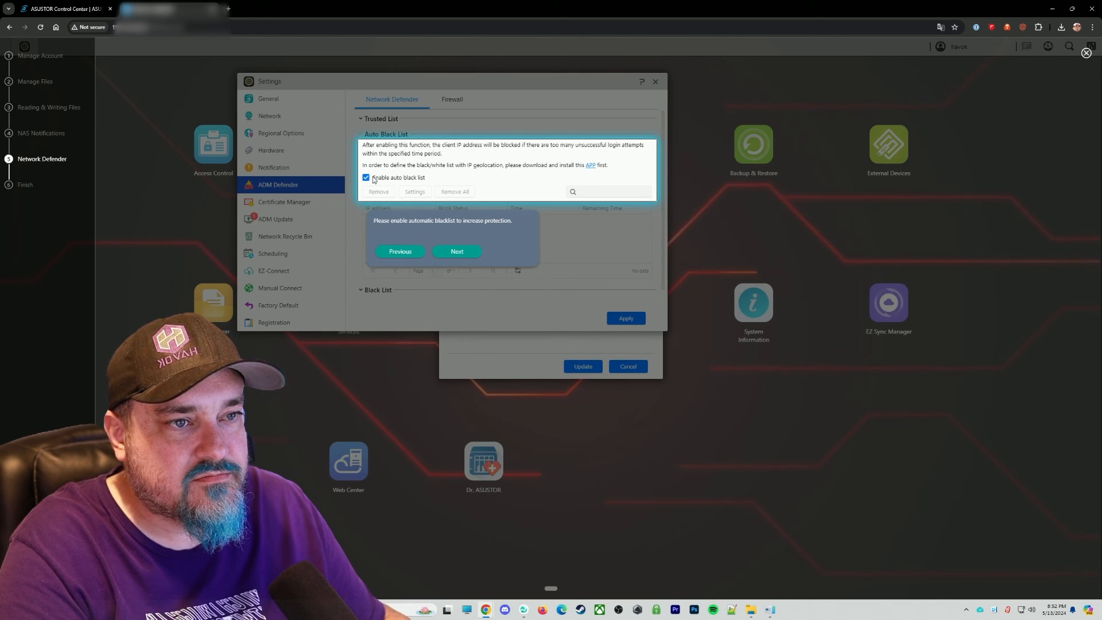
{"action": "left_click", "coordinate": [456, 252]}
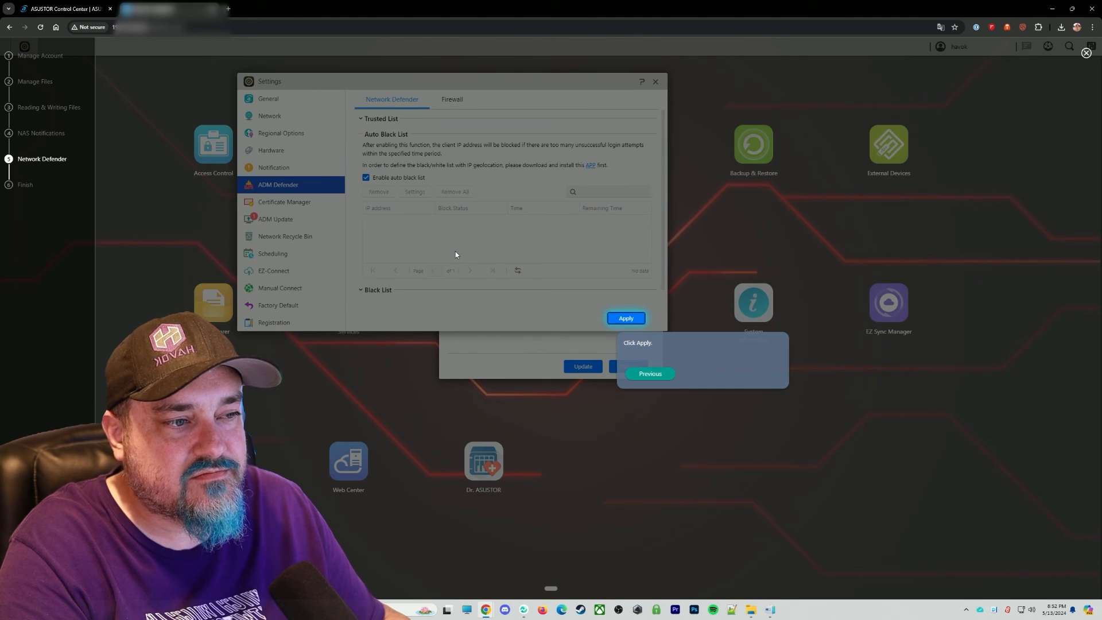
{"action": "left_click", "coordinate": [625, 318]}
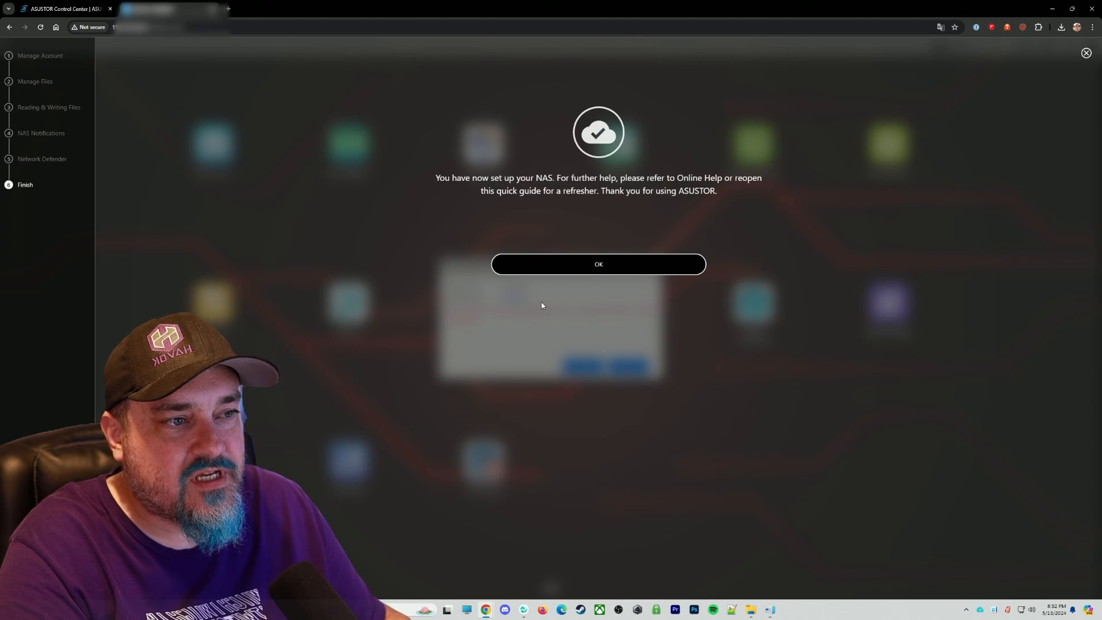
{"action": "mouse_move", "coordinate": [598, 271]}
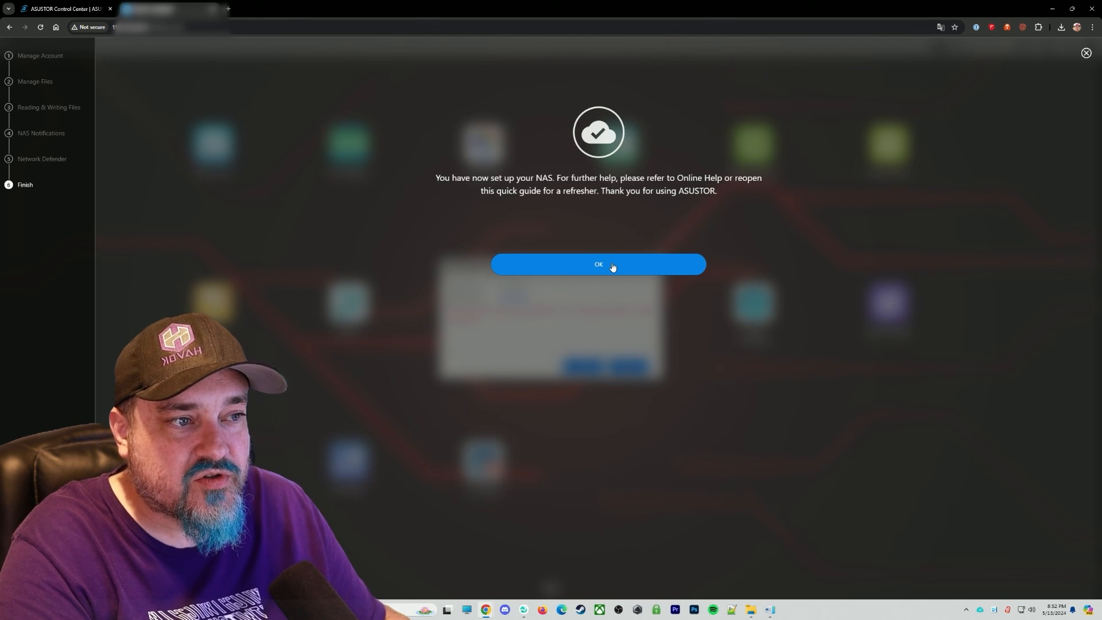
Step: Dismiss the 'You have now set up your NAS' screen to reveal the ADM desktop
{"action": "left_click", "coordinate": [599, 264]}
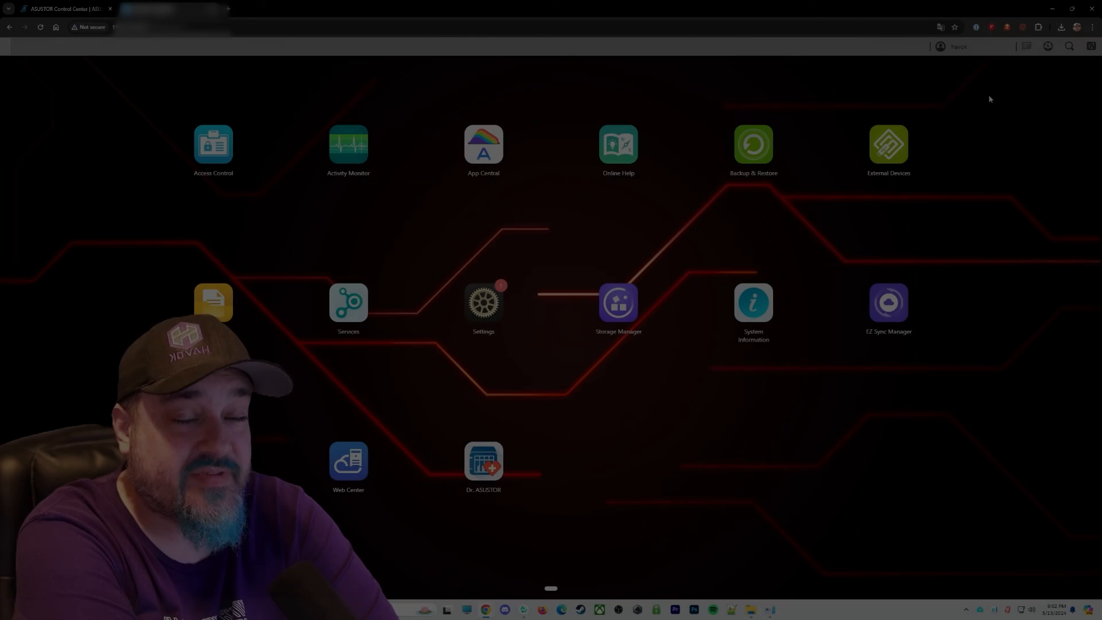